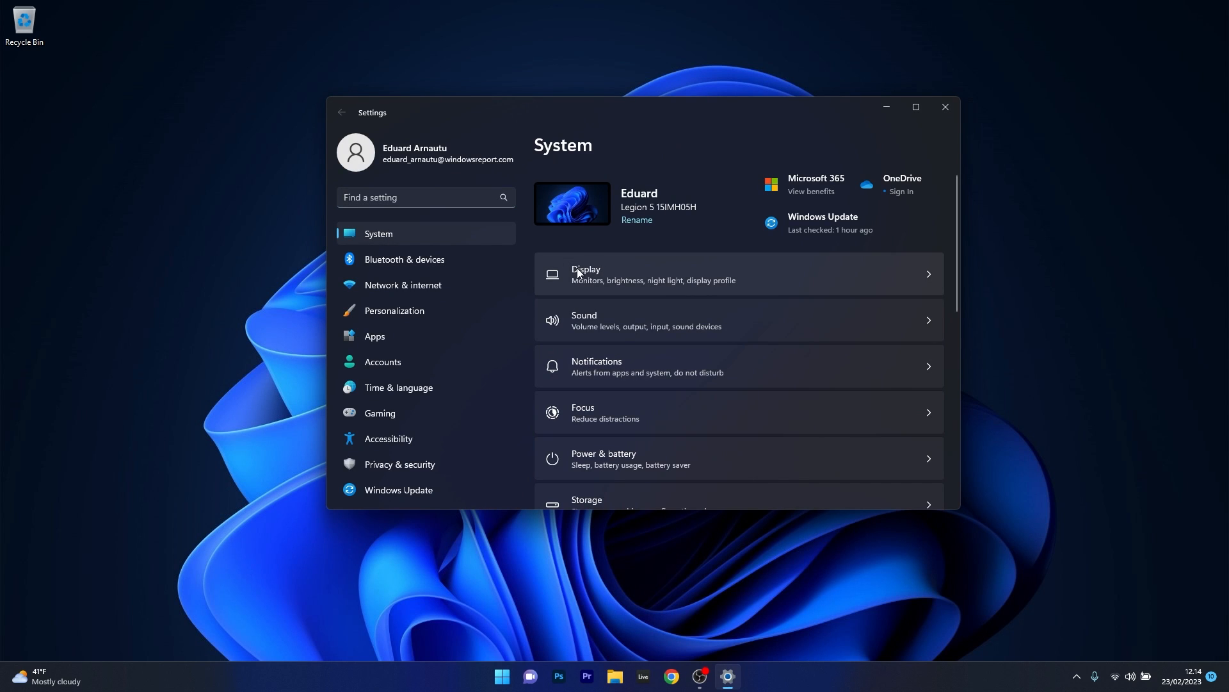
mouse_move(788, 283)
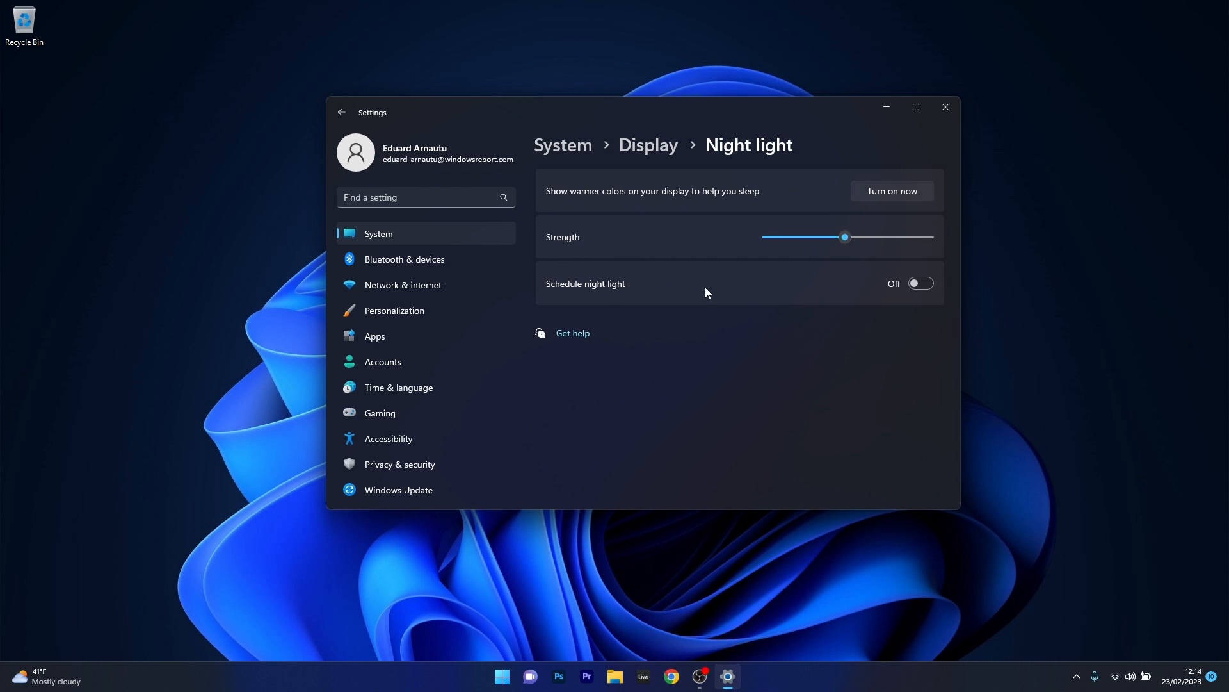
mouse_move(605, 298)
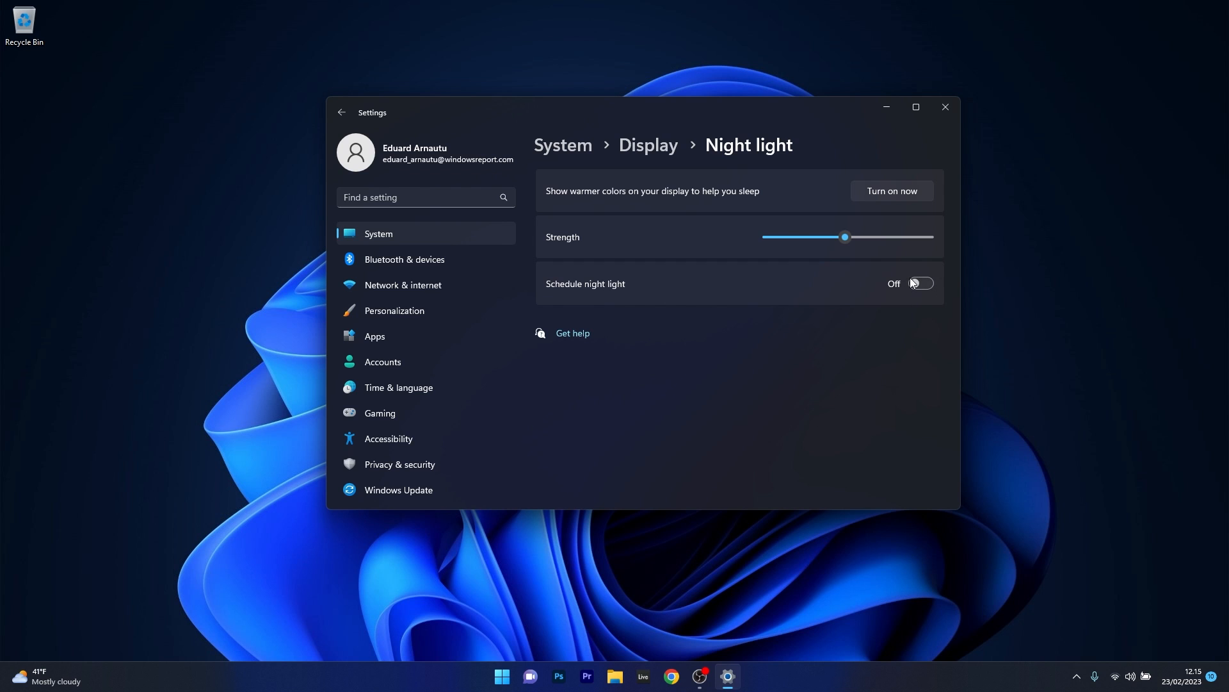
Switch on Schedule night light with set hours from 9 PM to 7 AM
left_click(920, 283)
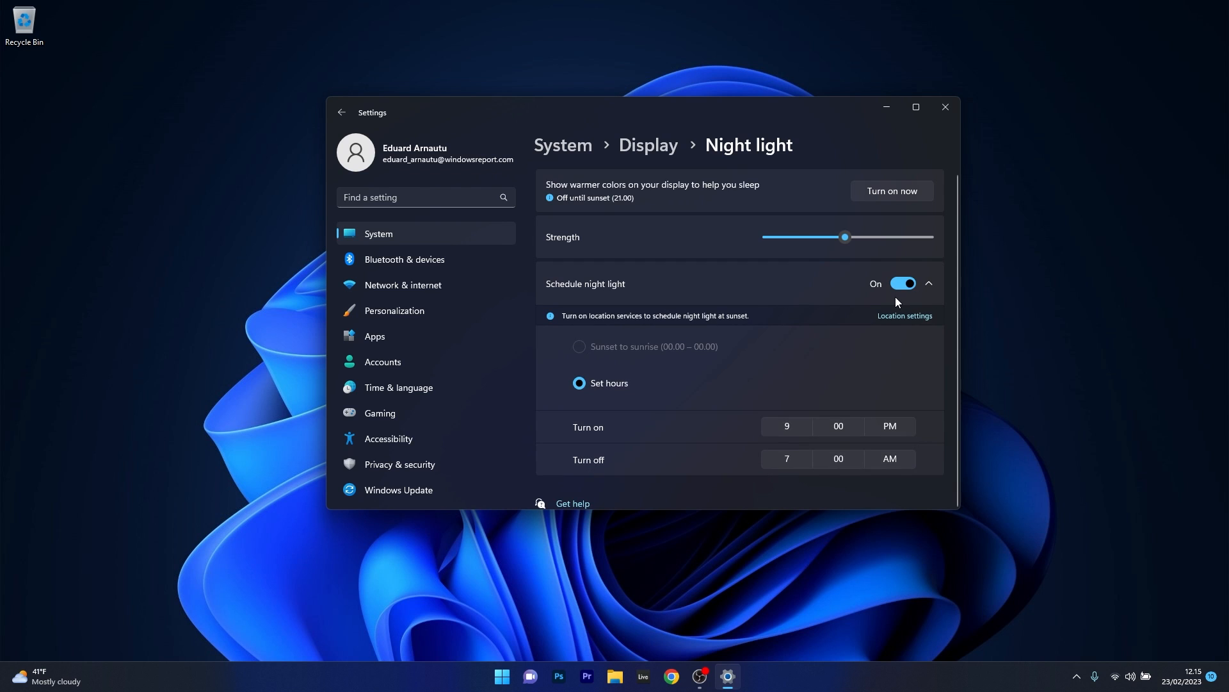
left_click(904, 283)
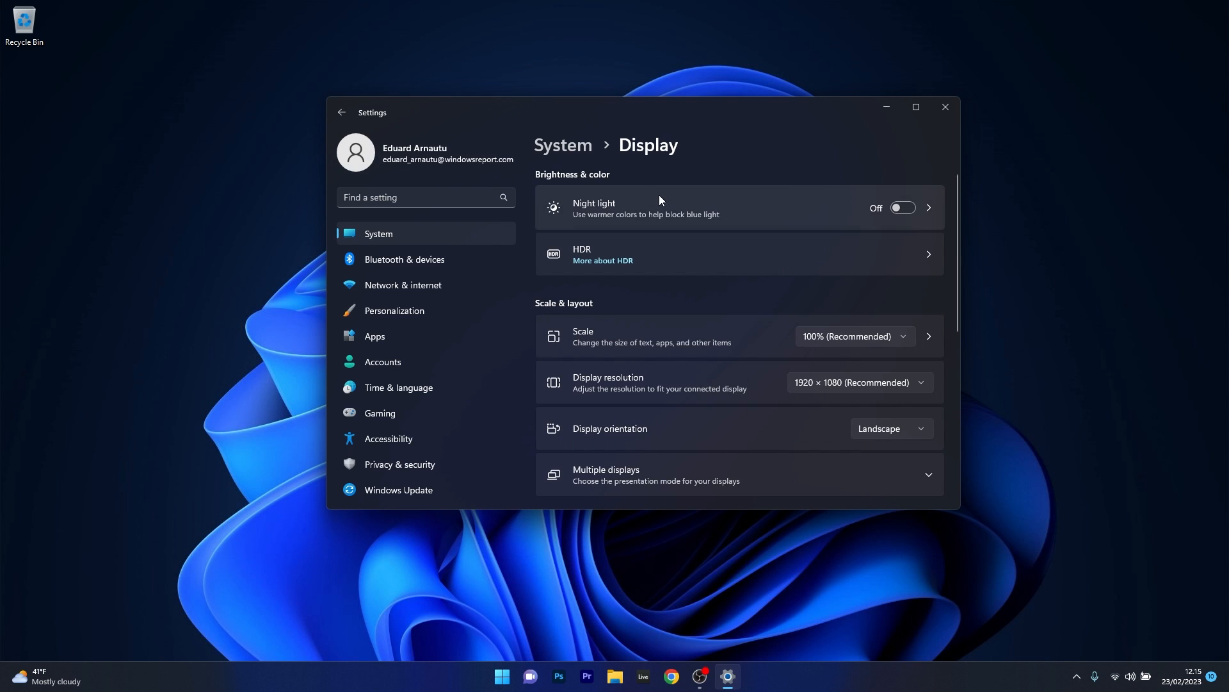
mouse_move(906, 169)
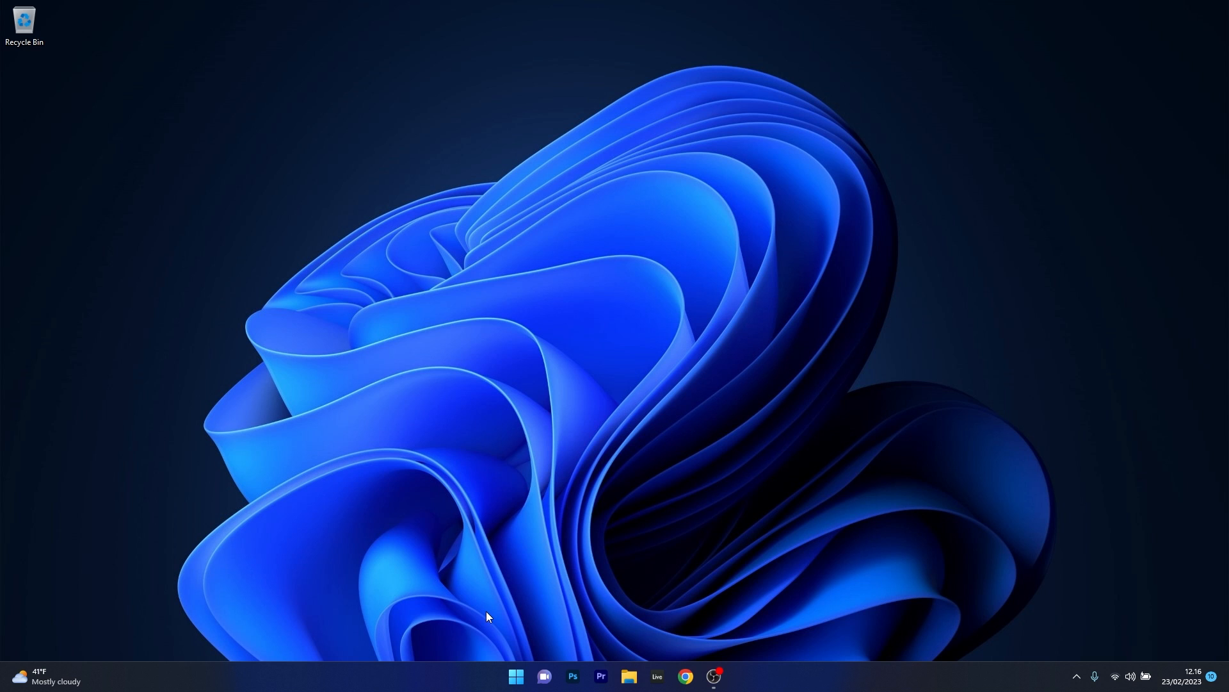
Run Check for updates in Settings' Windows Update page, then close Settings
left_click(517, 675)
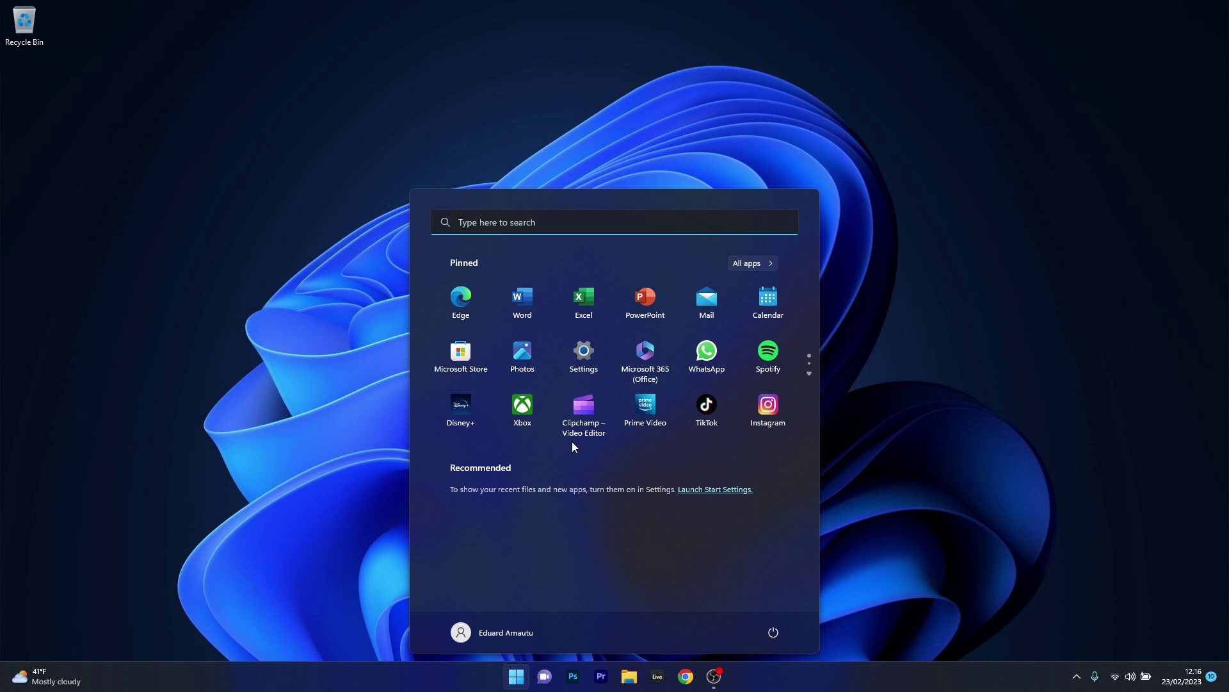
left_click(583, 351)
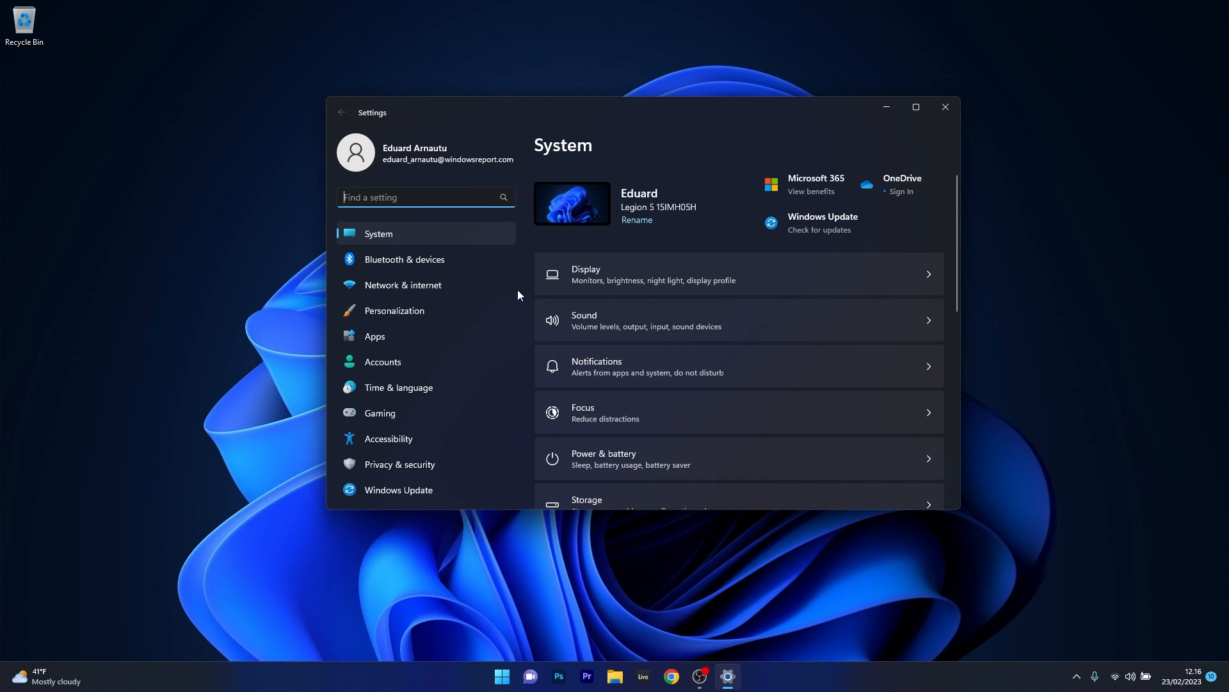
left_click(398, 490)
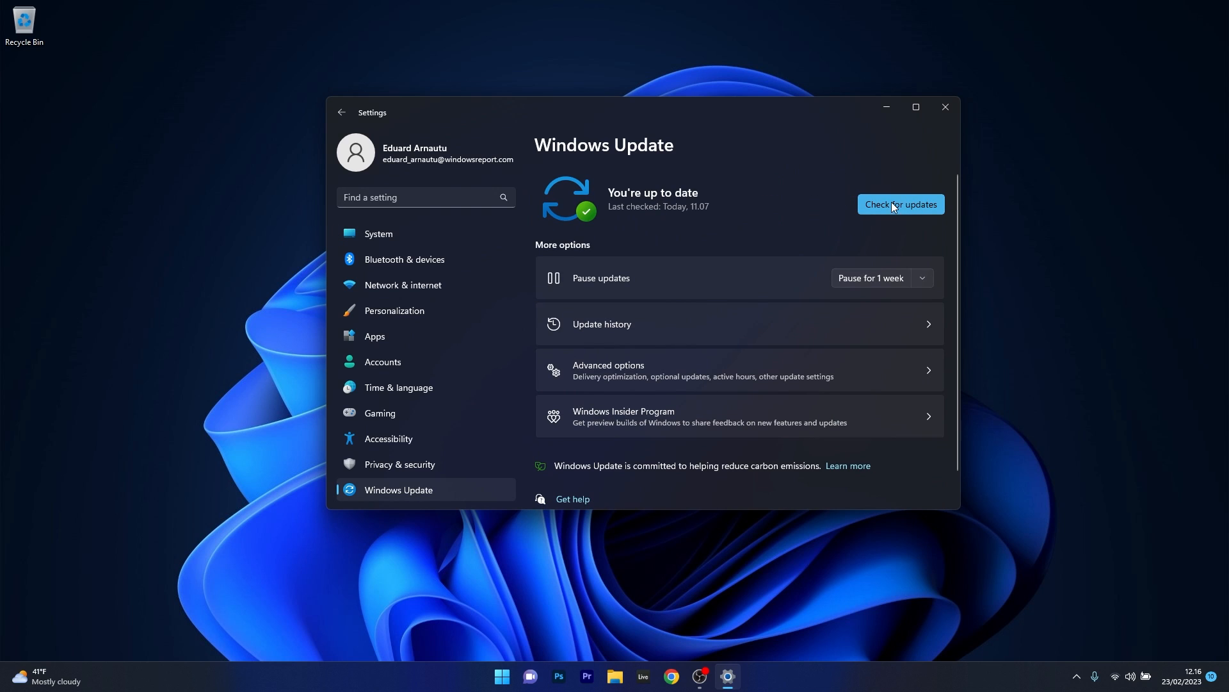
left_click(901, 203)
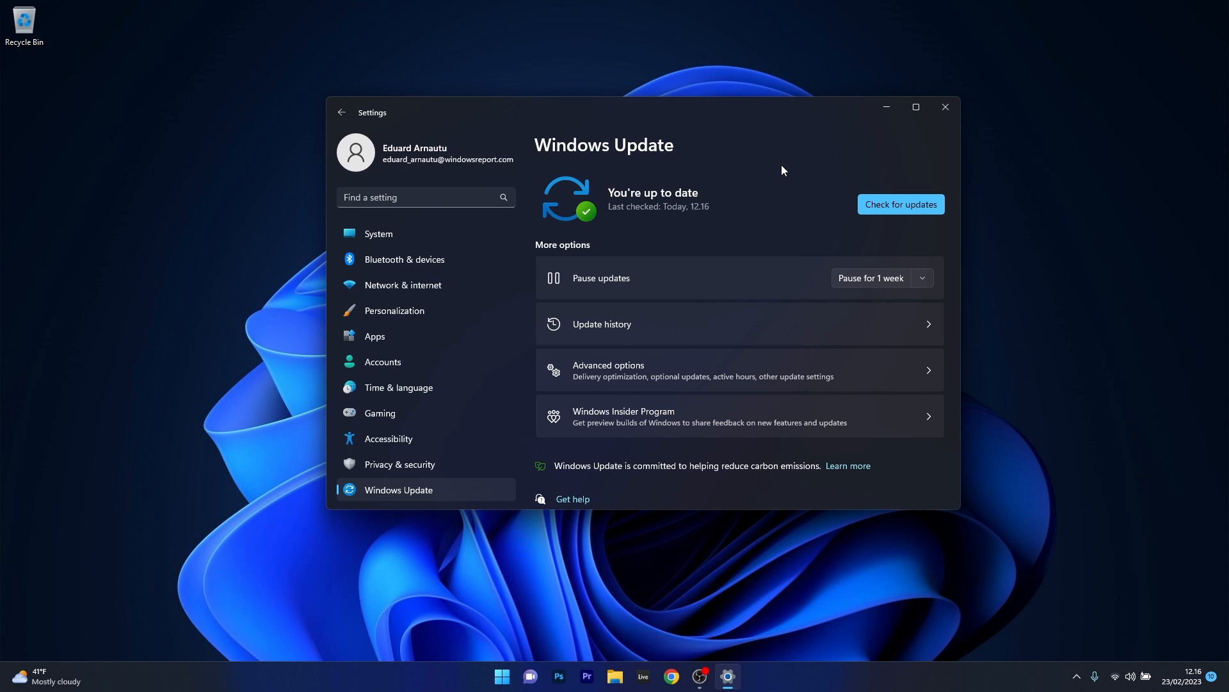
mouse_move(886, 151)
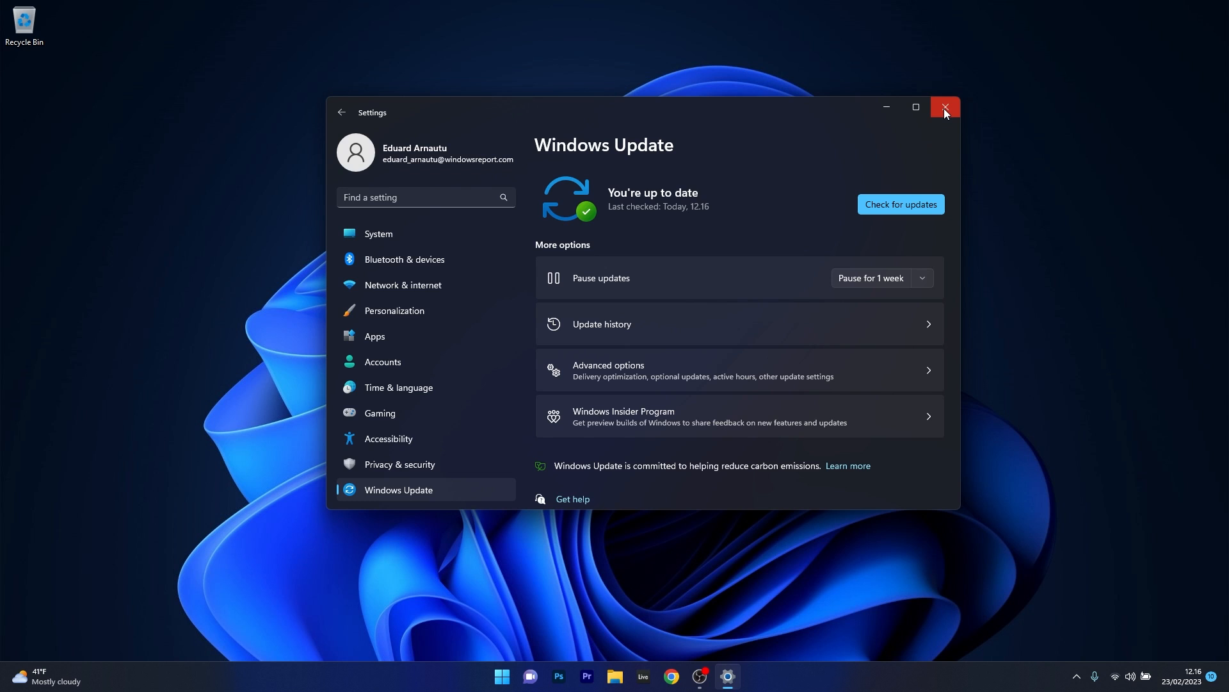
left_click(945, 107)
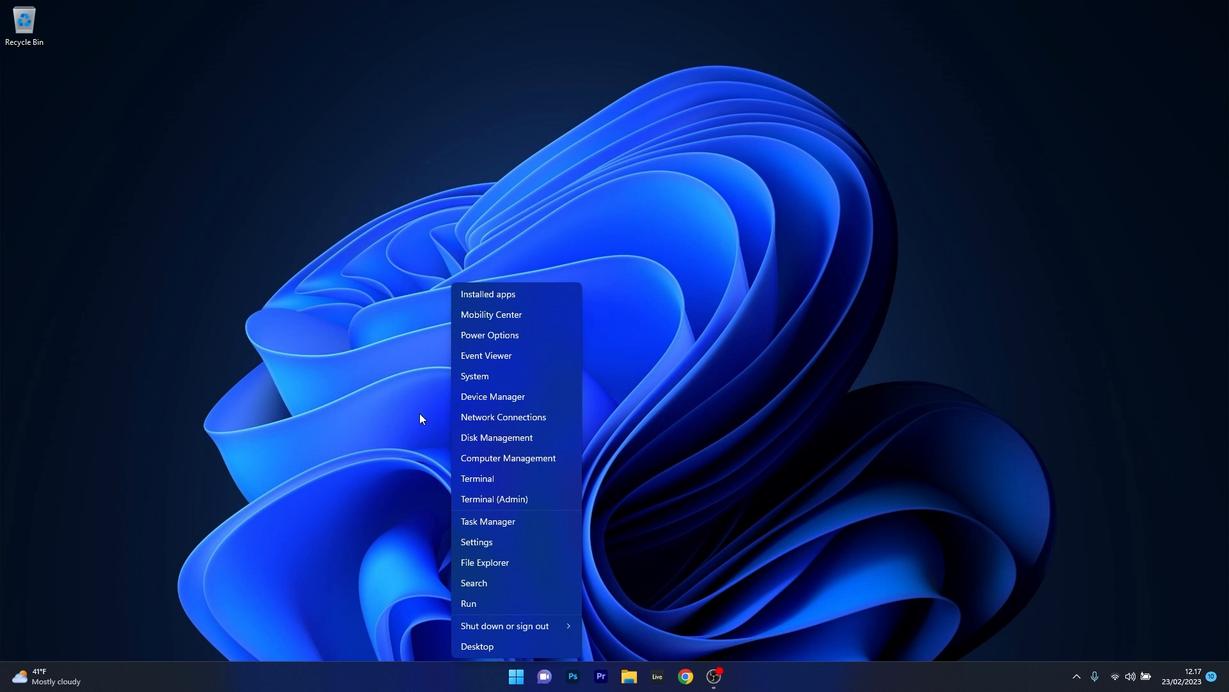
Uninstall the NVIDIA GeForce RTX 2060 with its driver removed, then close Device Manager
left_click(562, 404)
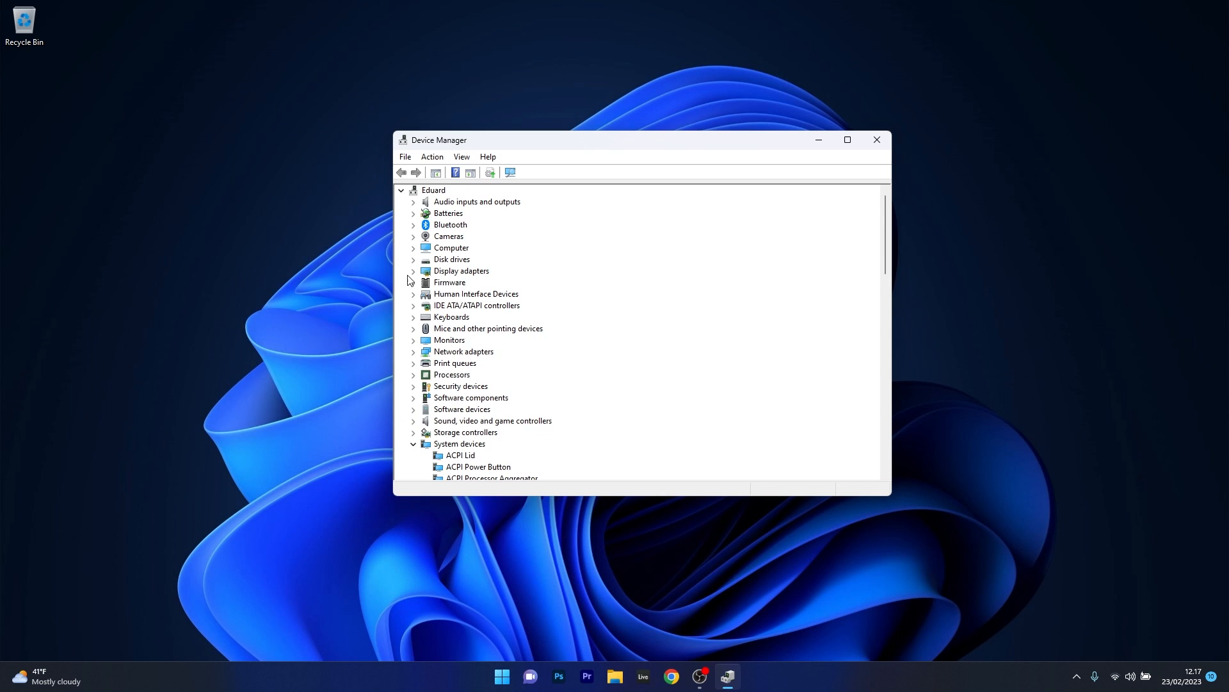
left_click(414, 271)
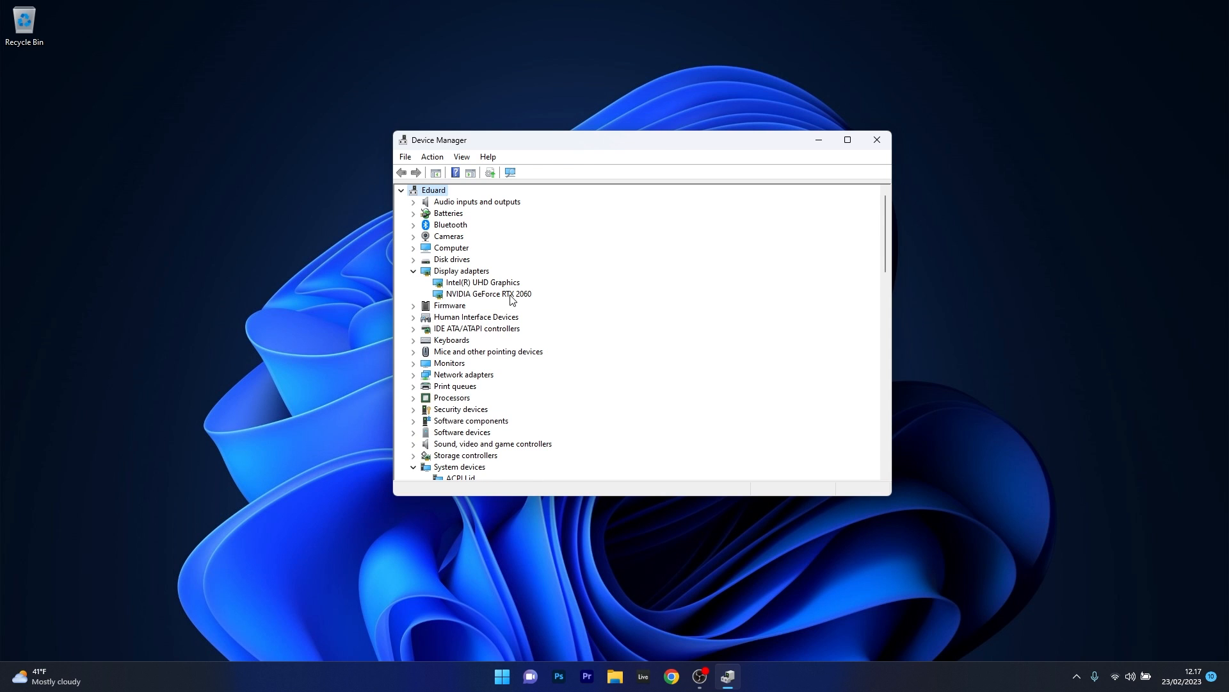
right_click(488, 293)
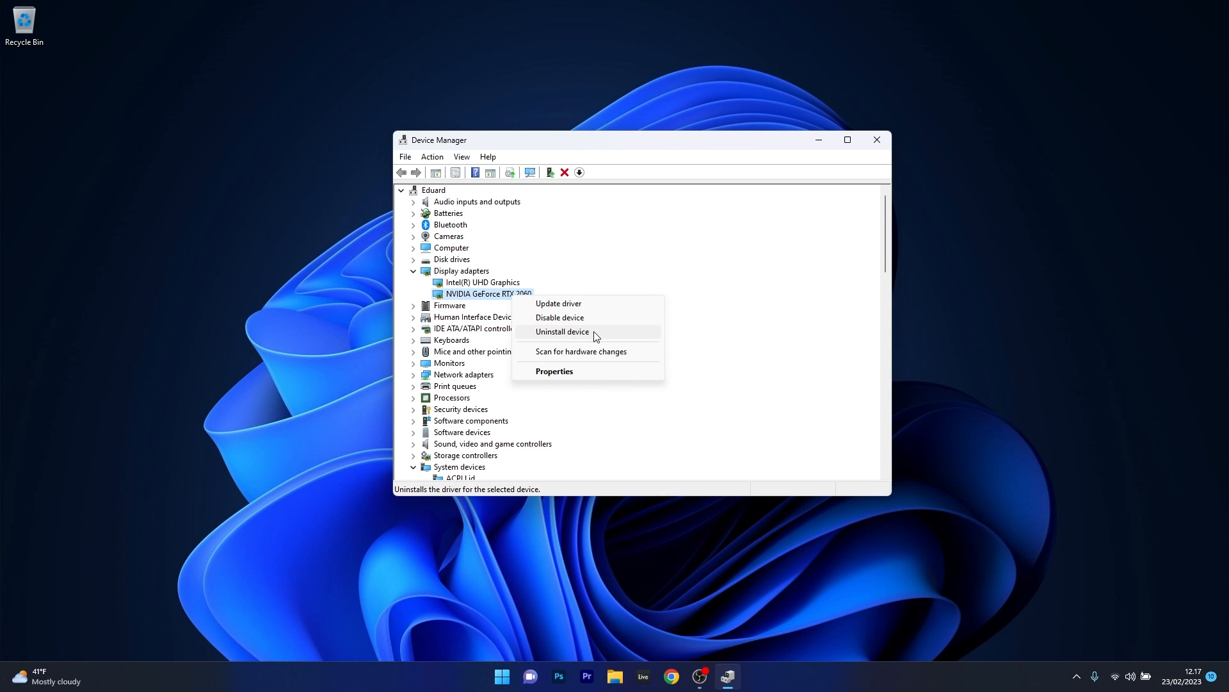
left_click(562, 331)
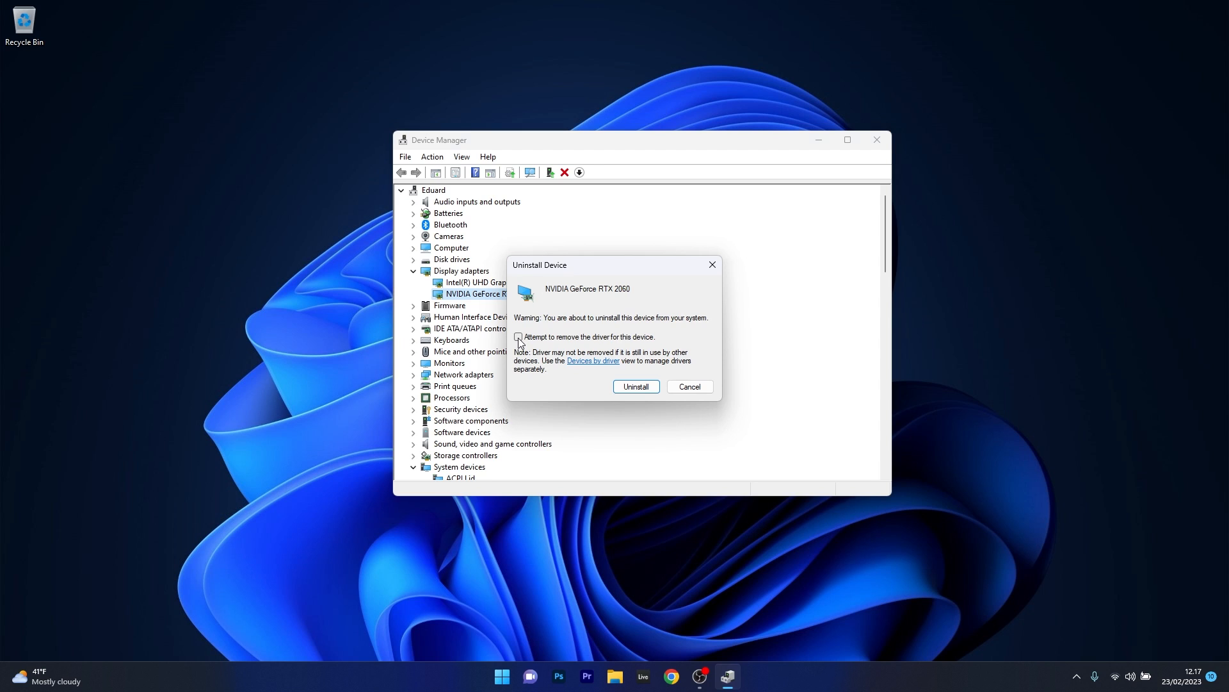
left_click(518, 337)
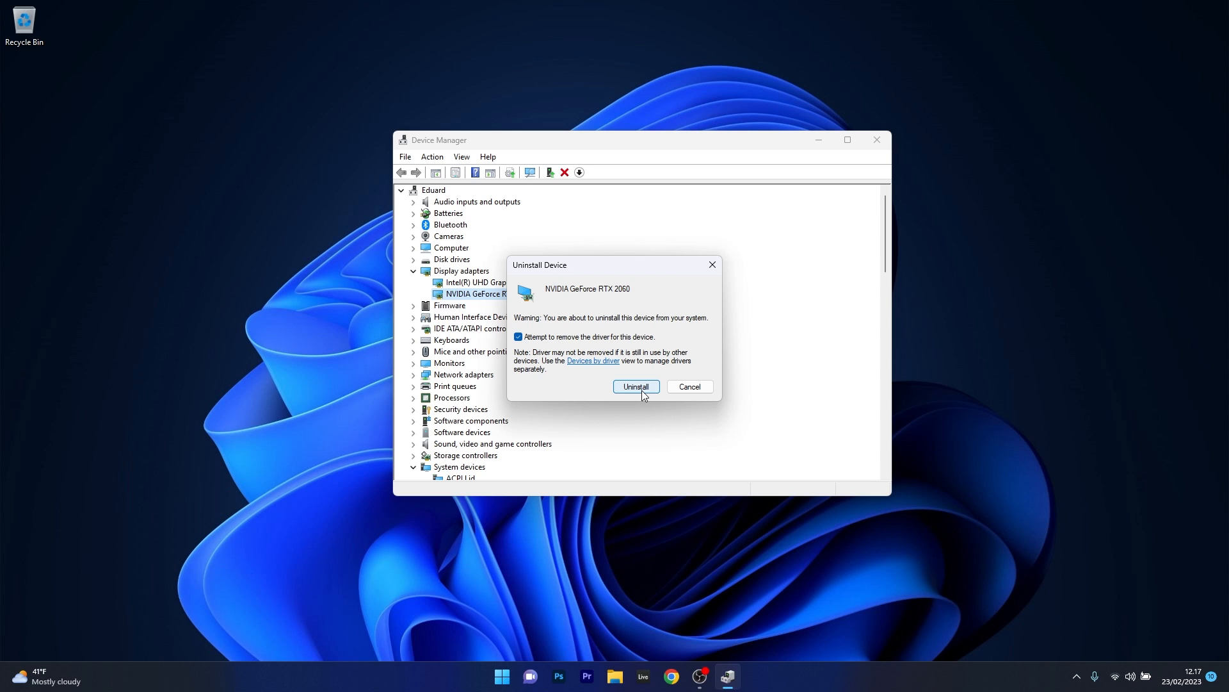
left_click(636, 386)
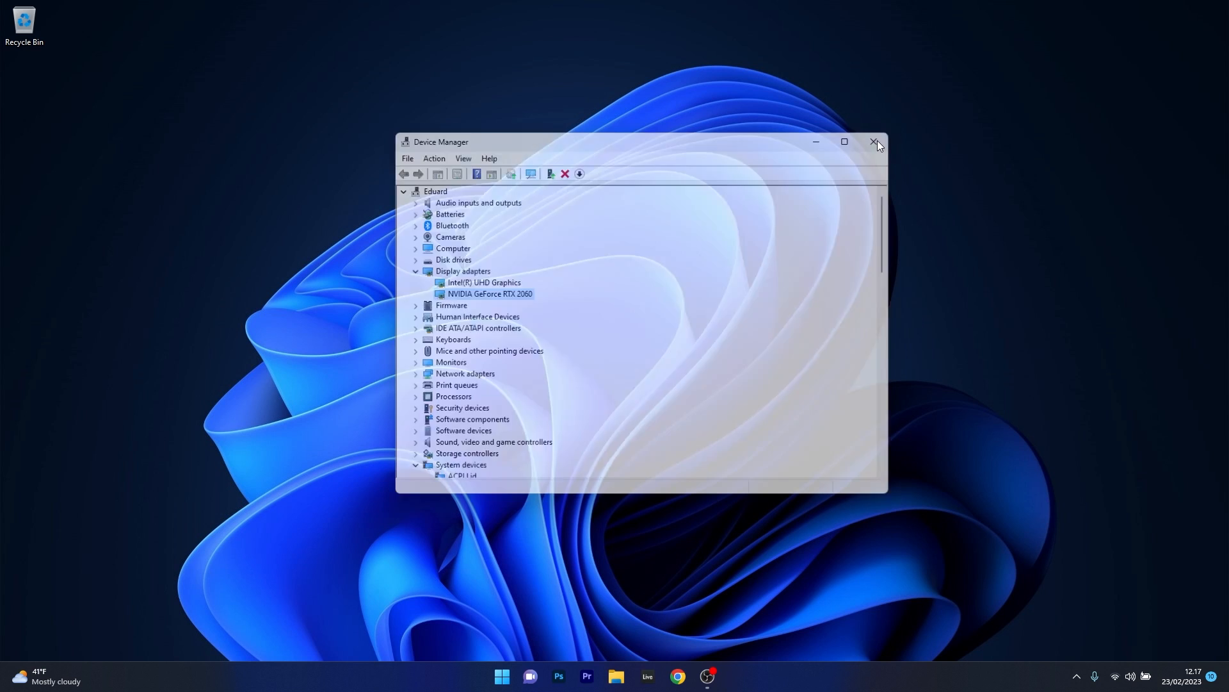
left_click(873, 141)
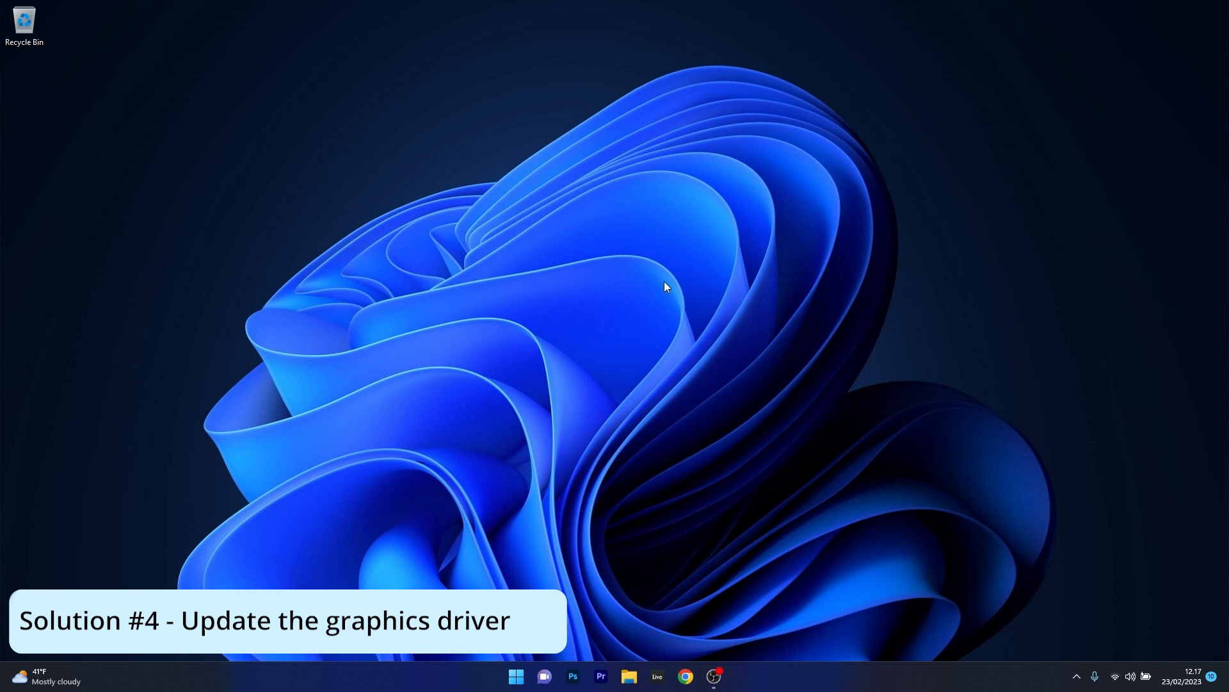
mouse_move(587, 366)
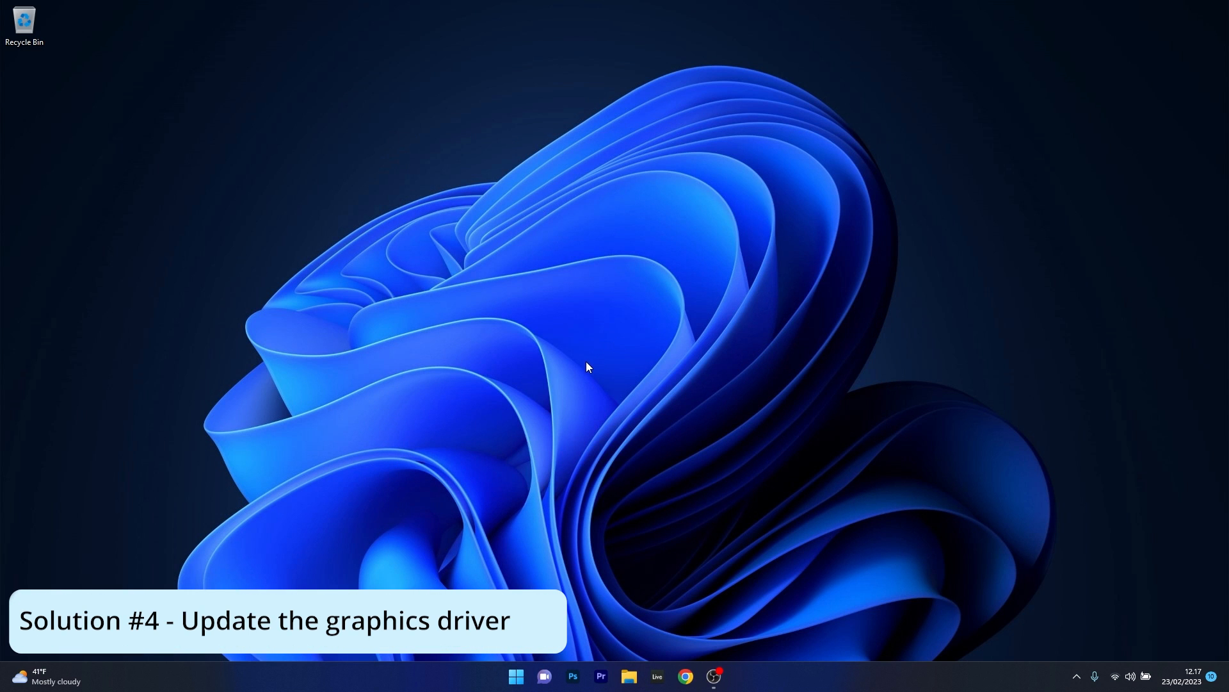
Reopen Device Manager and bring up actions for the NVIDIA GeForce RTX 2060
right_click(516, 674)
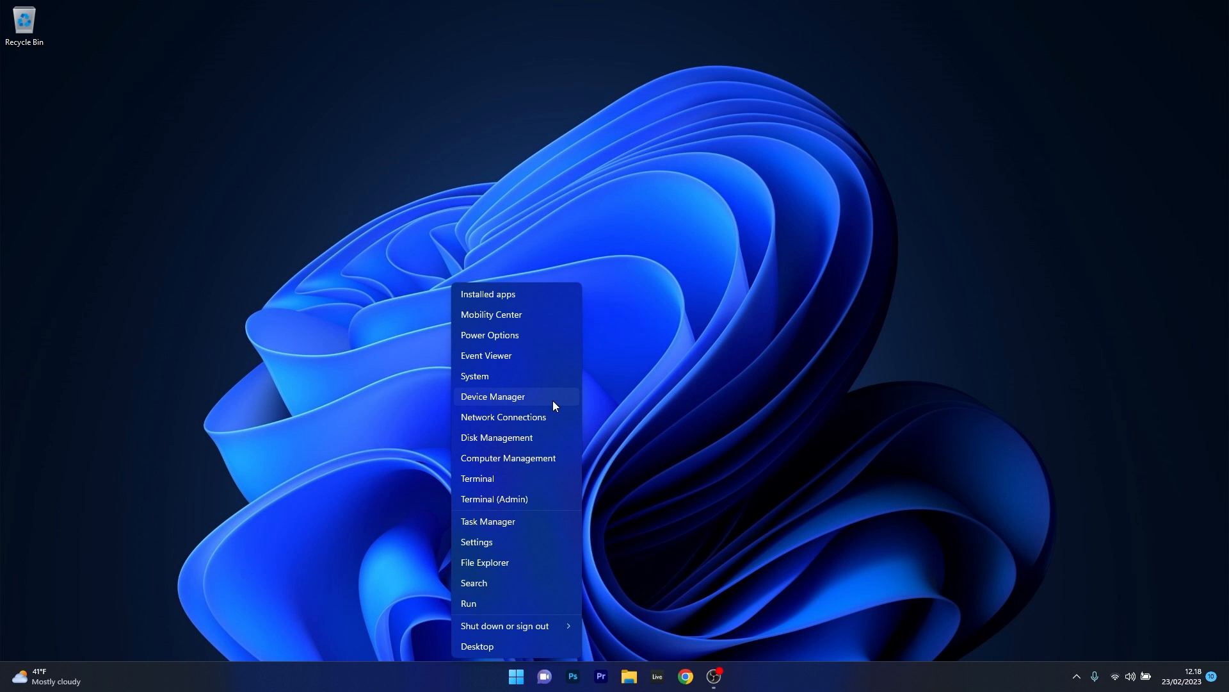
left_click(493, 396)
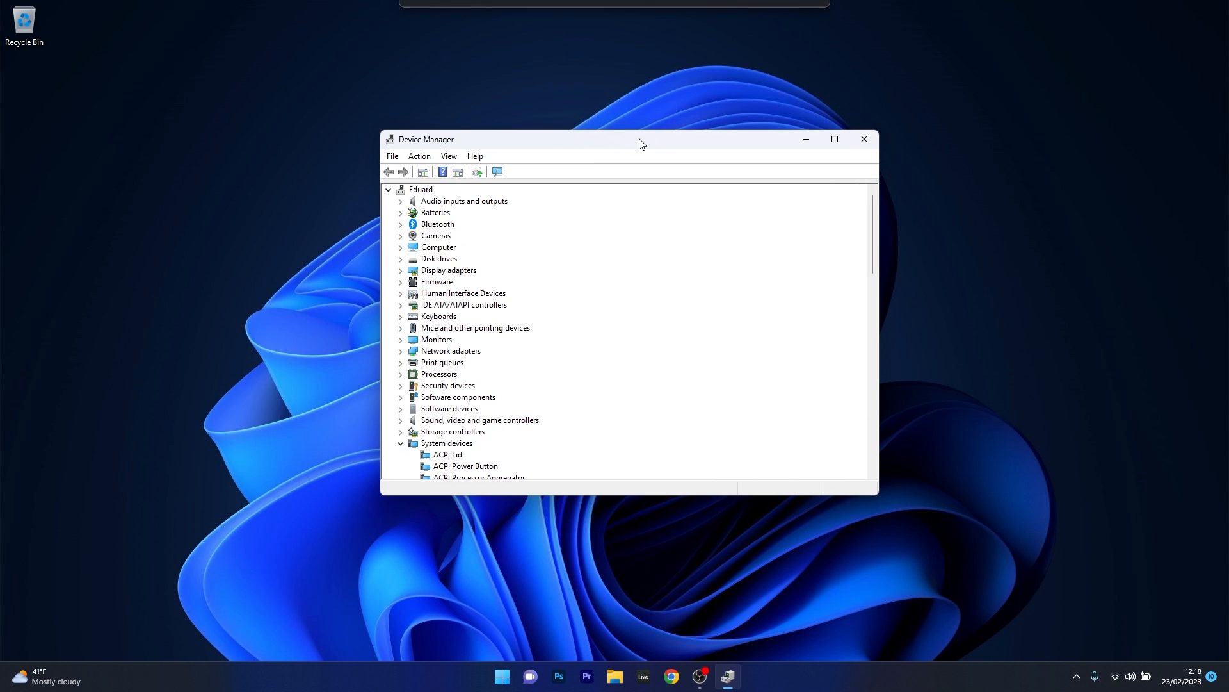
left_click(400, 270)
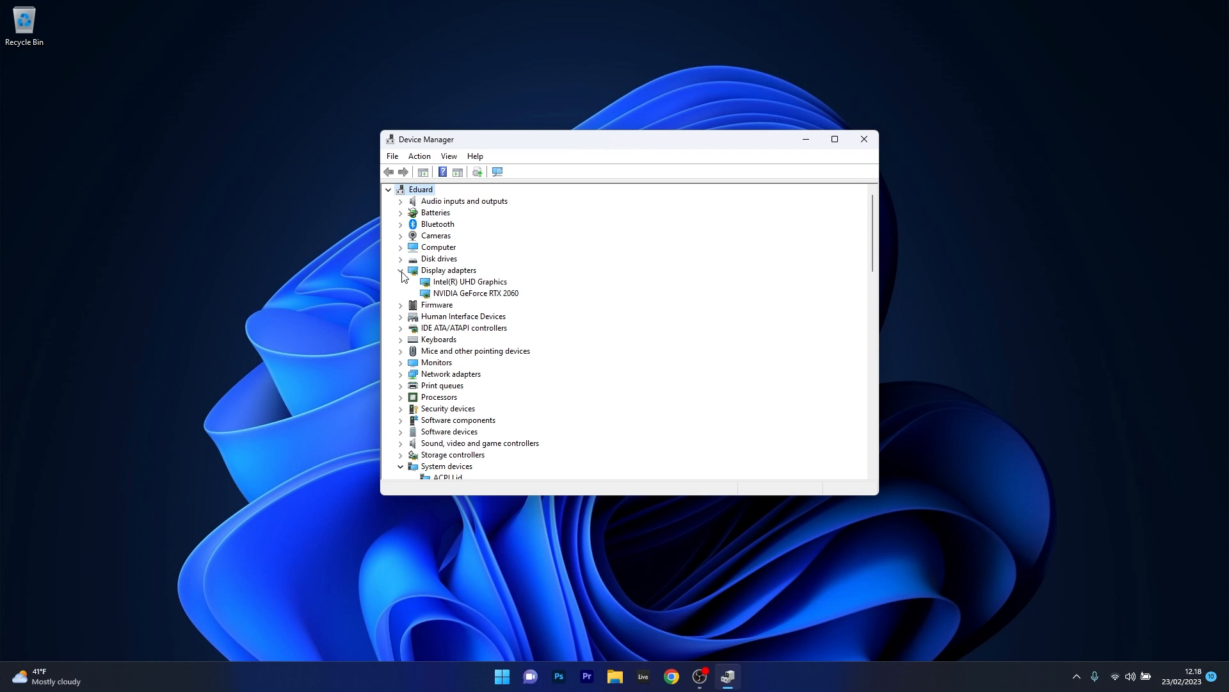
mouse_move(500, 303)
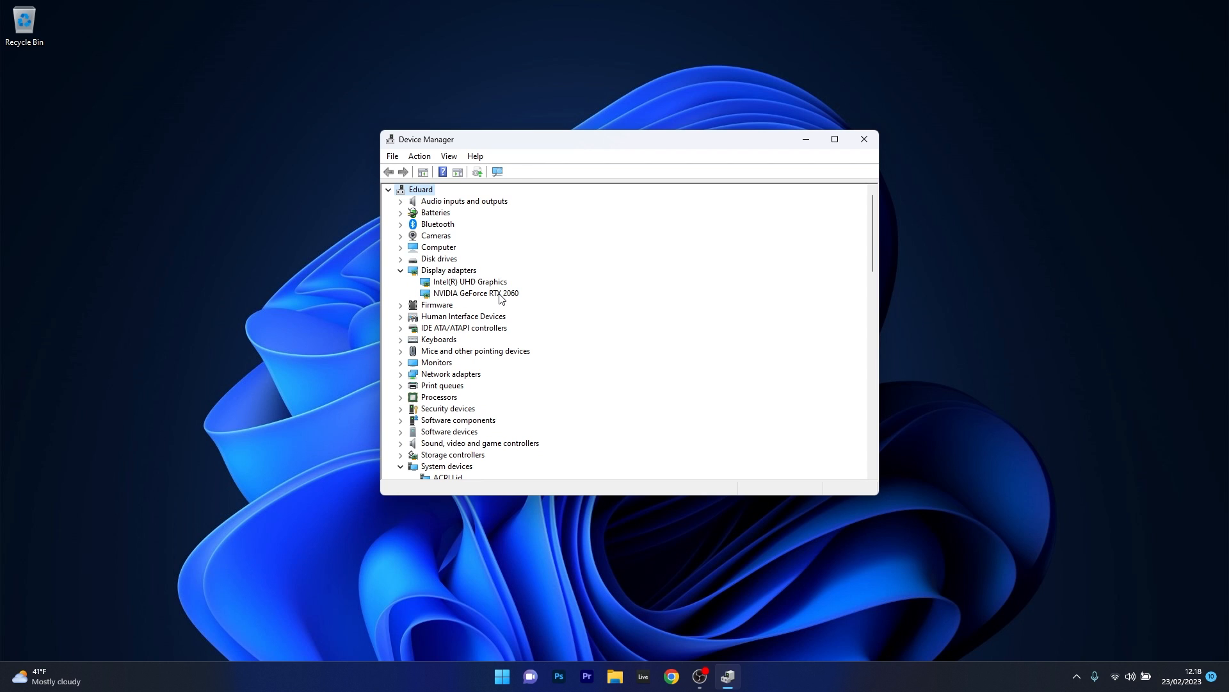
right_click(475, 292)
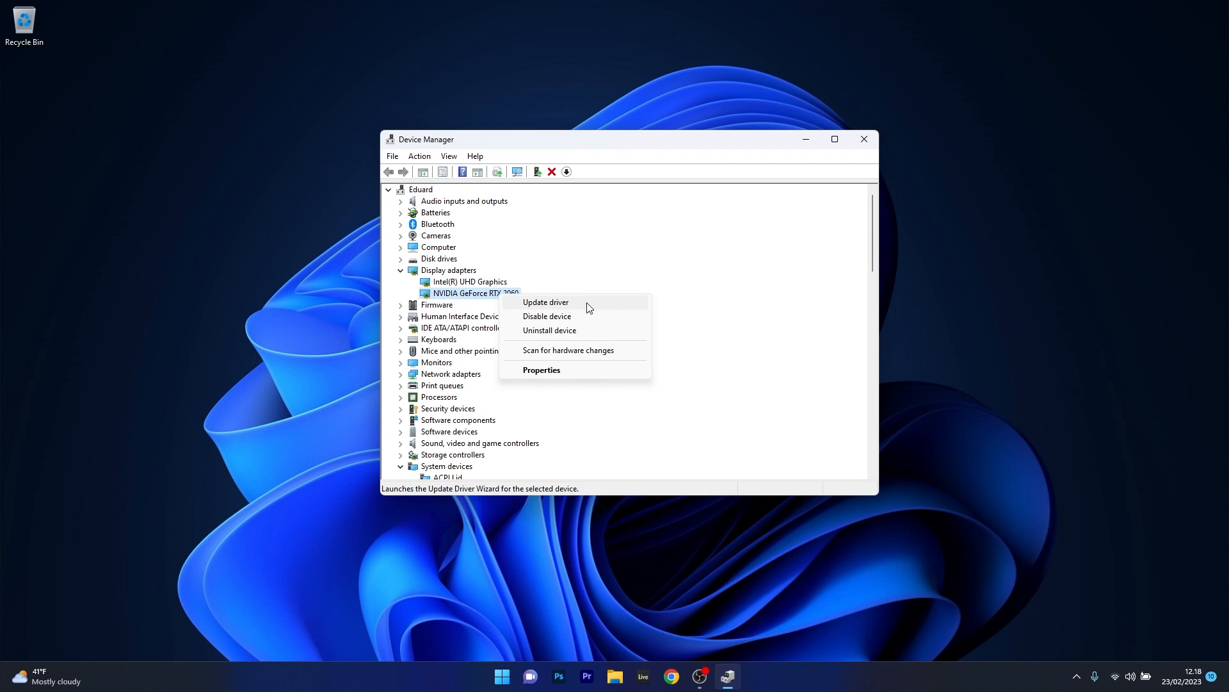
Search automatically for a better RTX 2060 driver, dismiss the result, close Device Manager
left_click(546, 302)
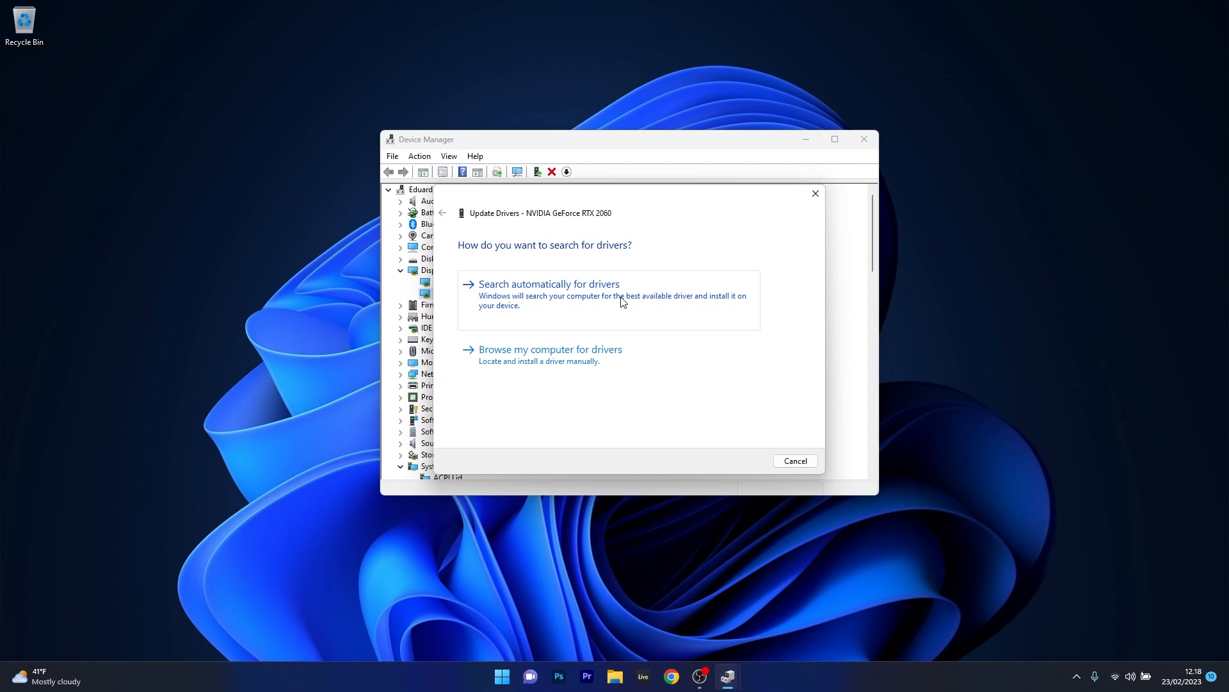
left_click(550, 284)
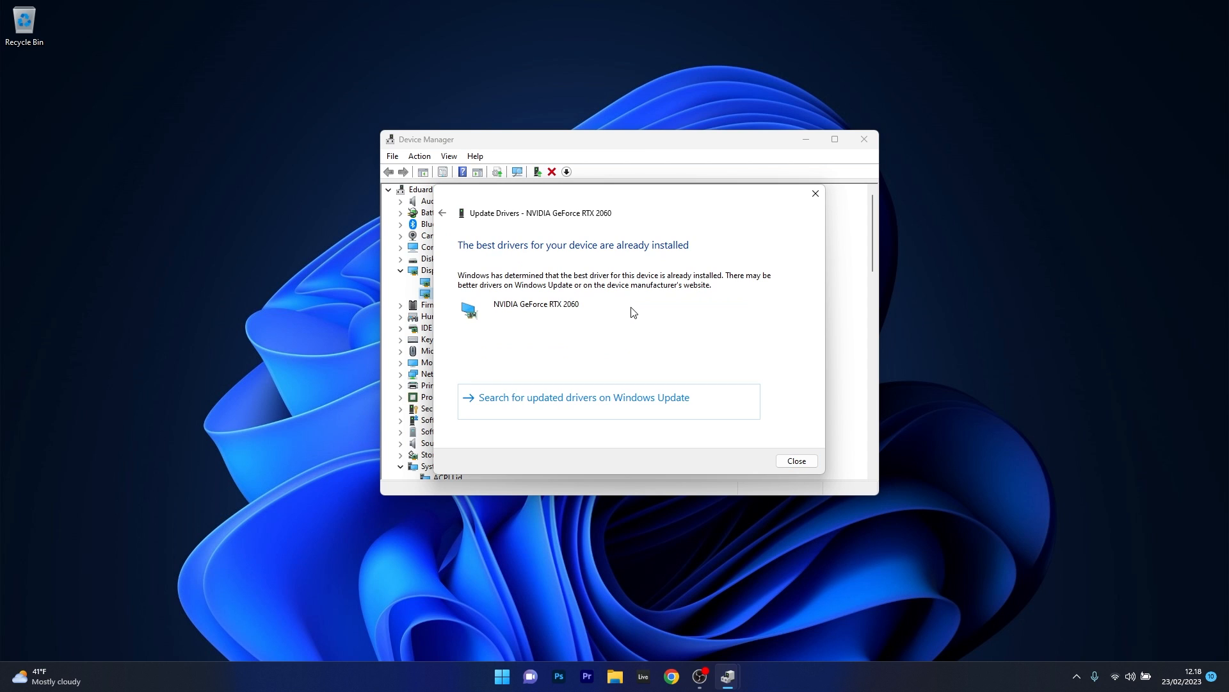
left_click(797, 460)
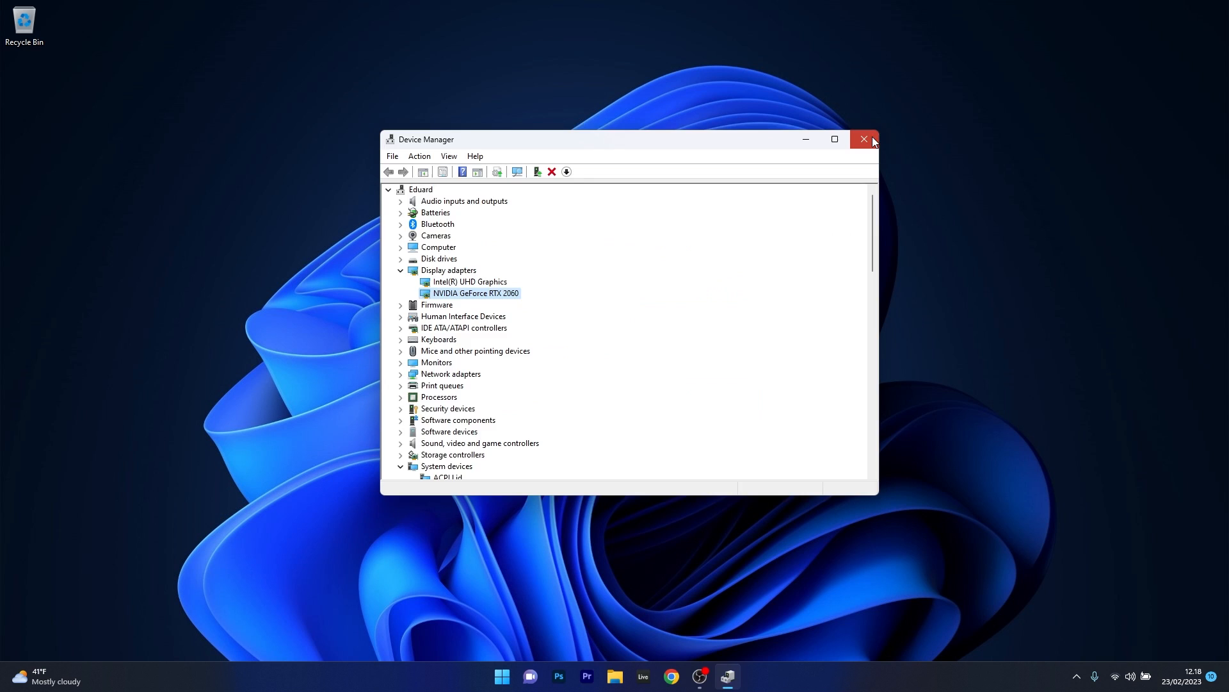
left_click(864, 139)
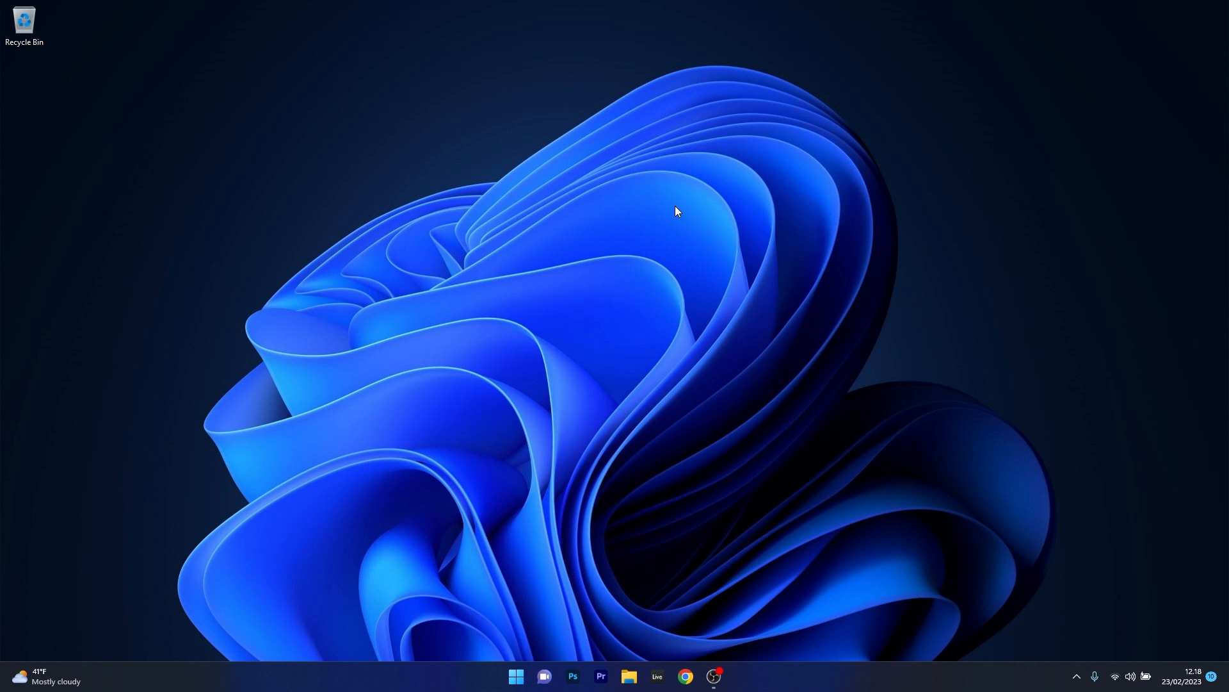
mouse_move(369, 331)
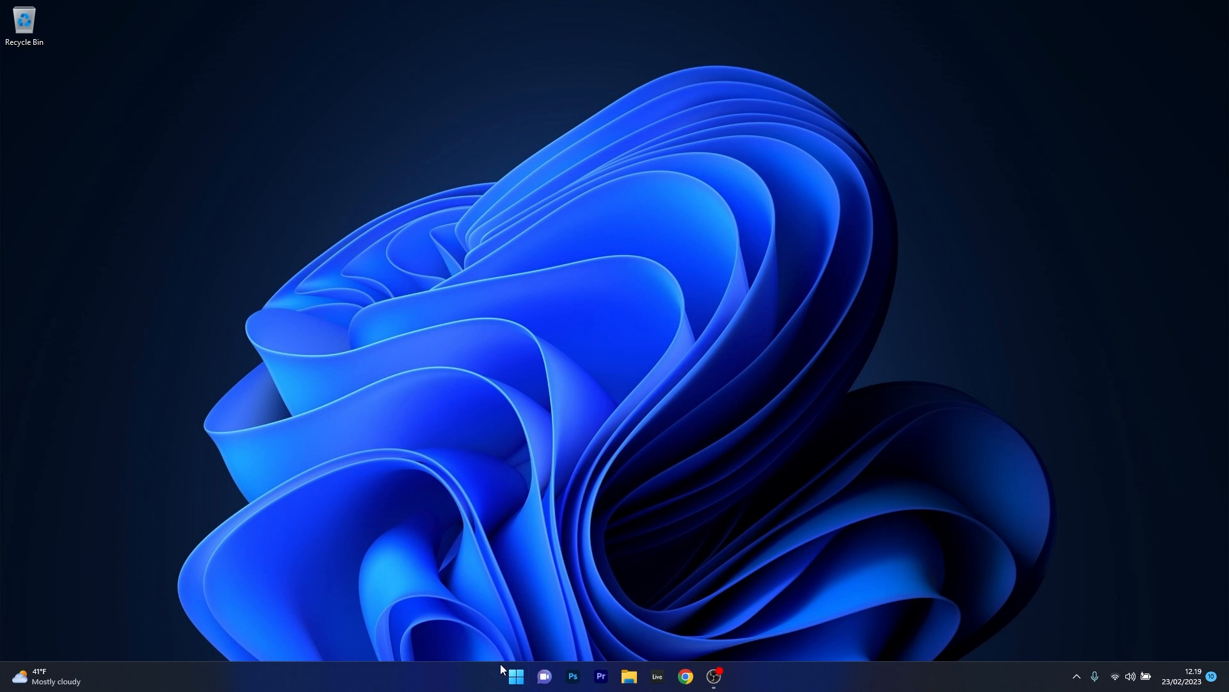
Search Start for 'regedit' and launch Registry Editor
type("regedit")
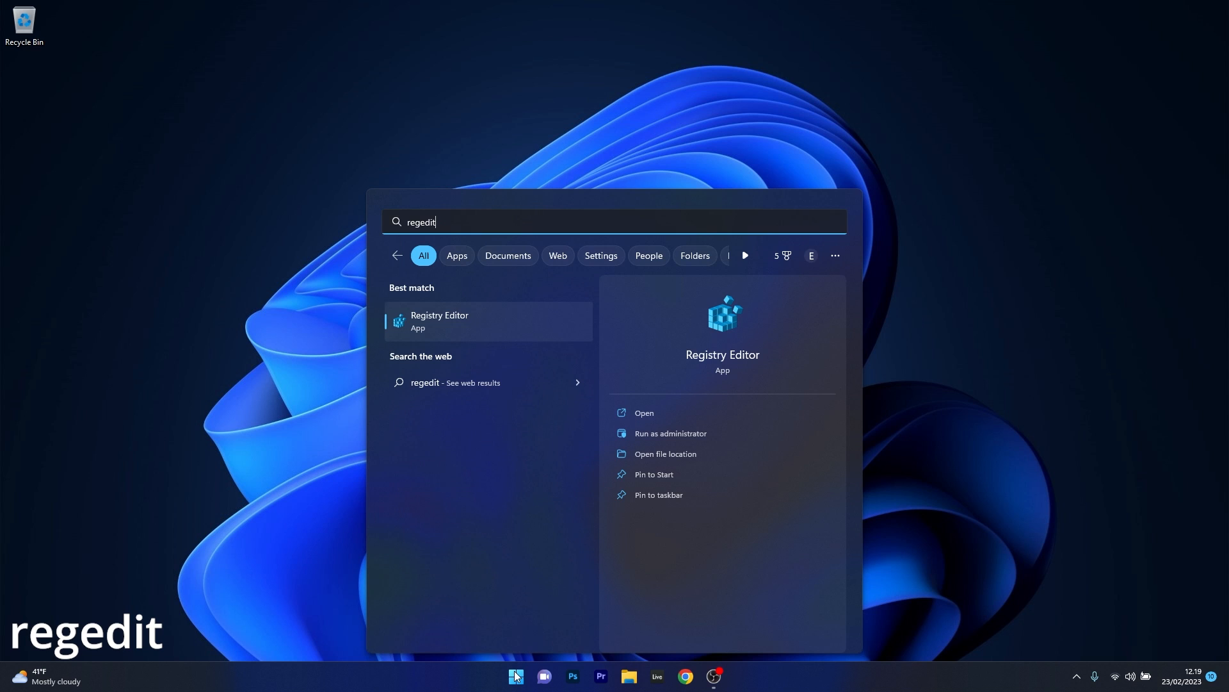
mouse_move(493, 322)
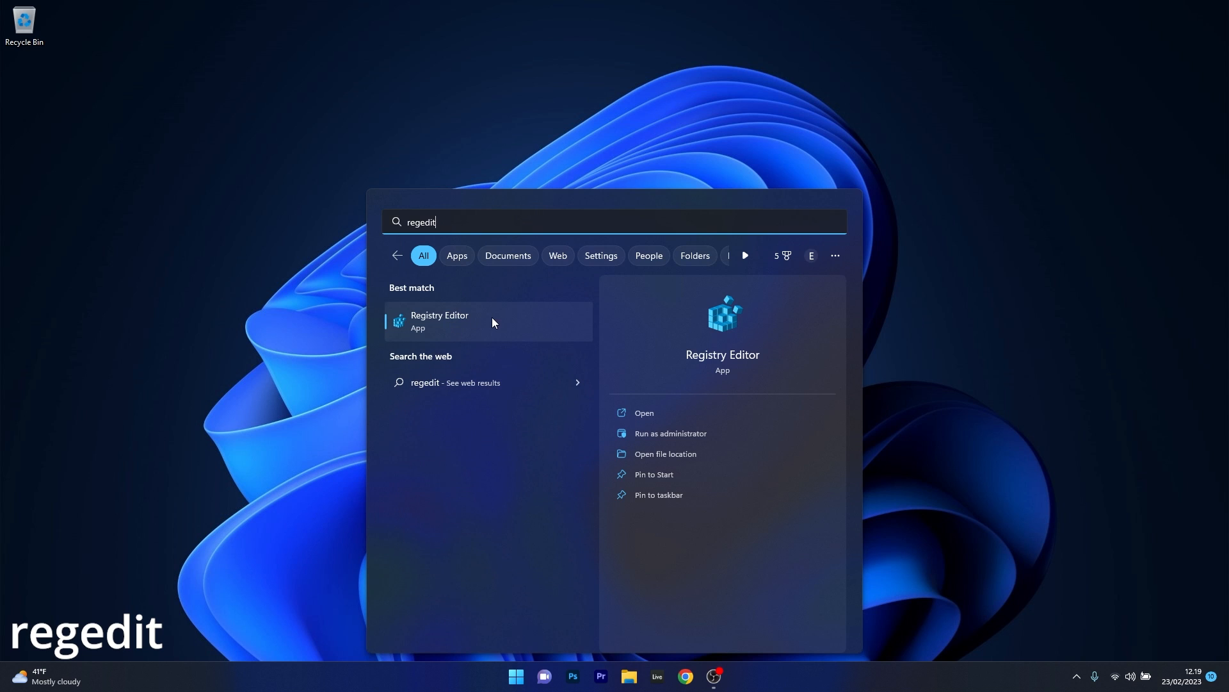
left_click(440, 321)
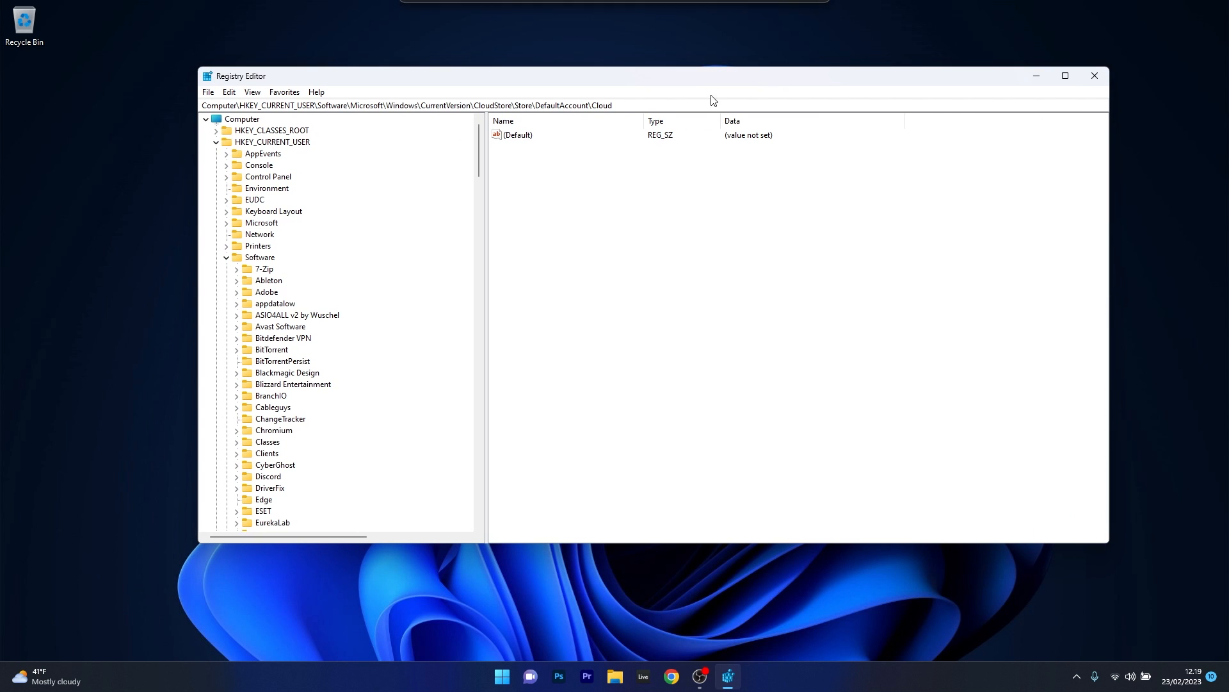
mouse_move(589, 148)
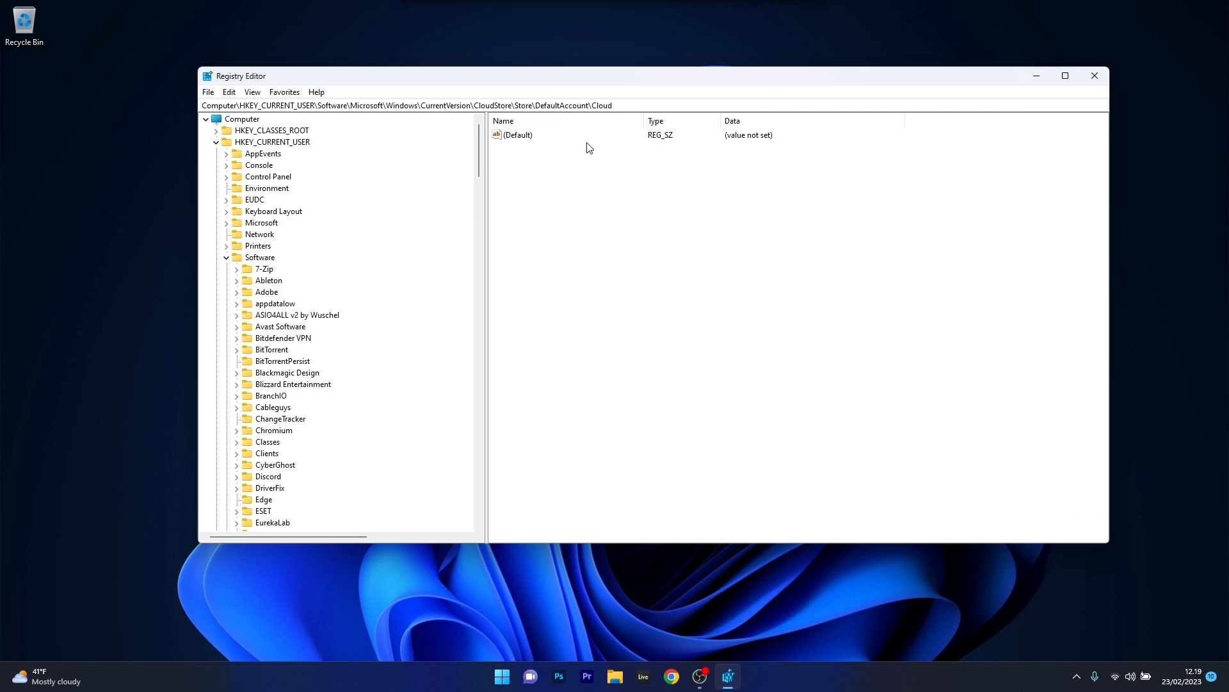
Expand HKEY_CURRENT_USER > Software > Microsoft in the registry tree
left_click(273, 142)
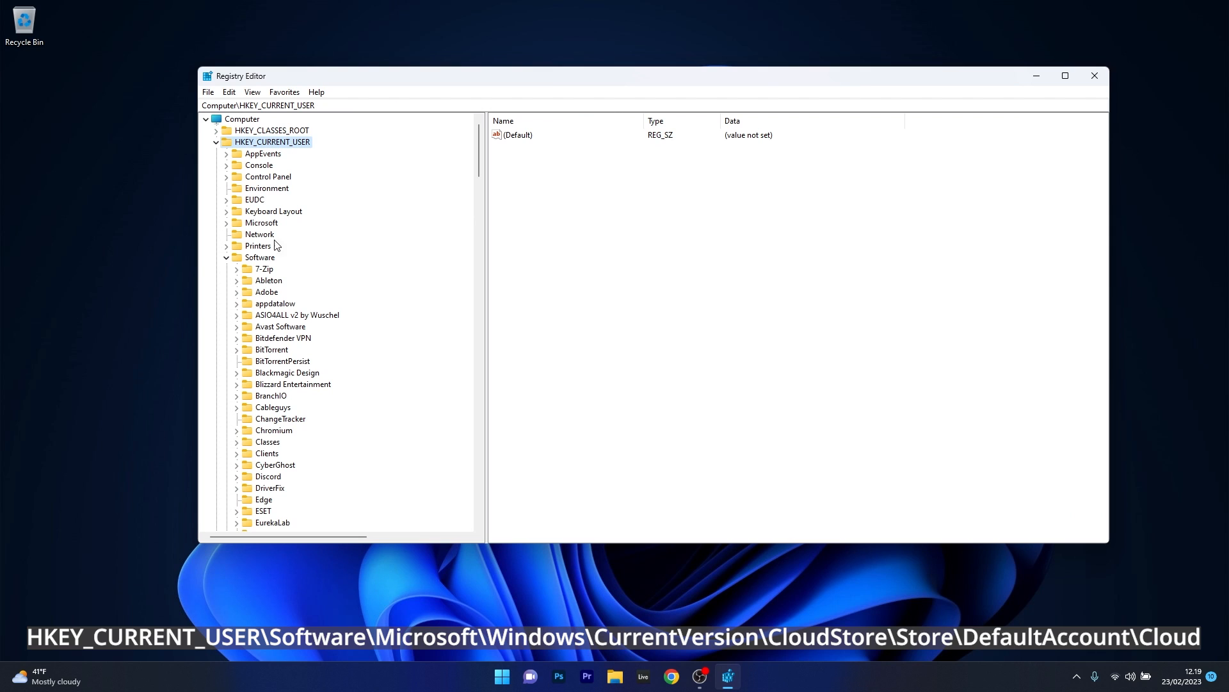
left_click(261, 257)
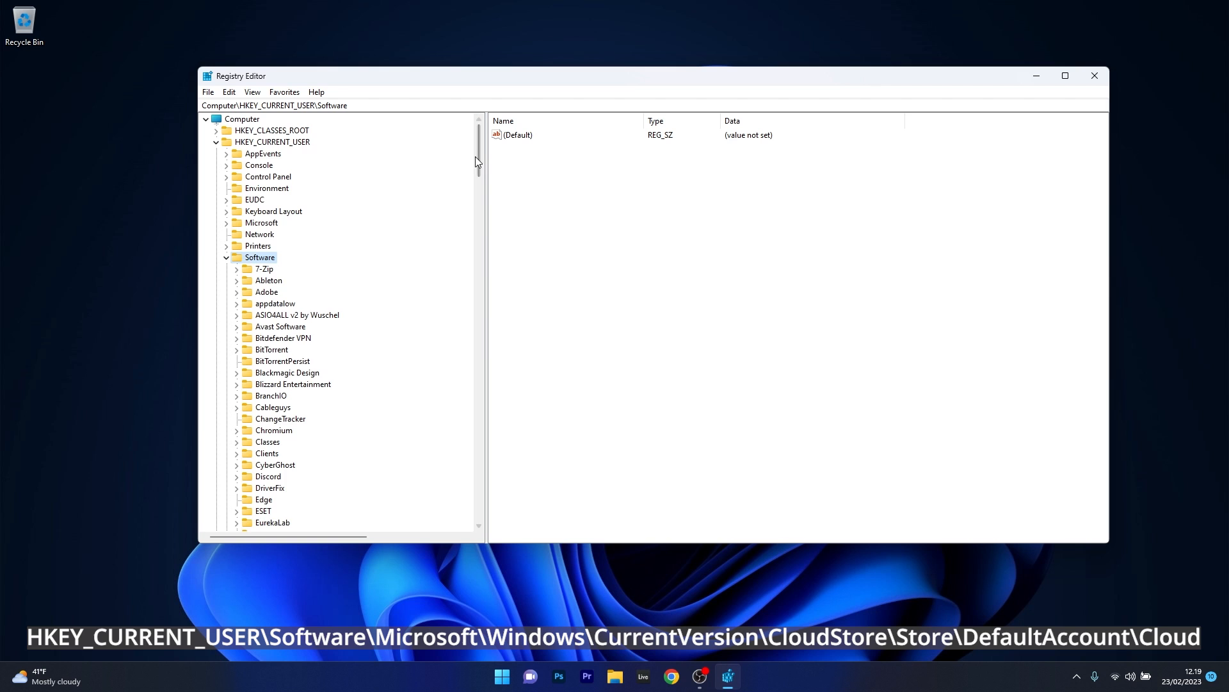
left_click(240, 188)
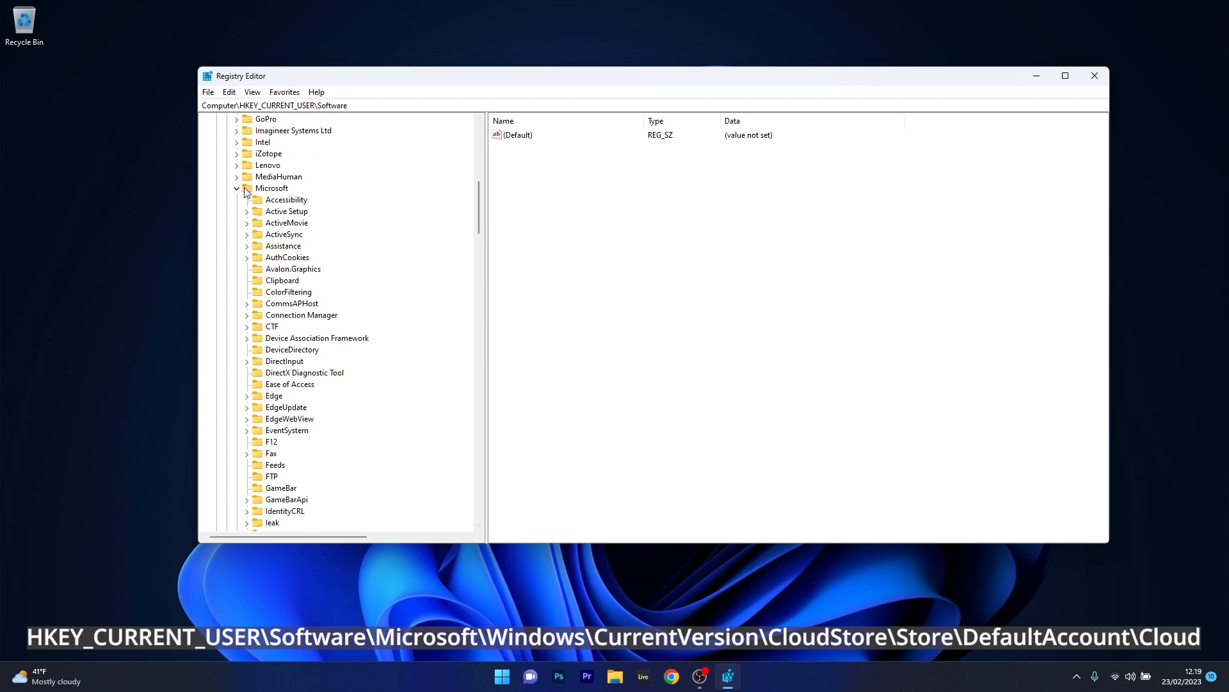
left_click(271, 187)
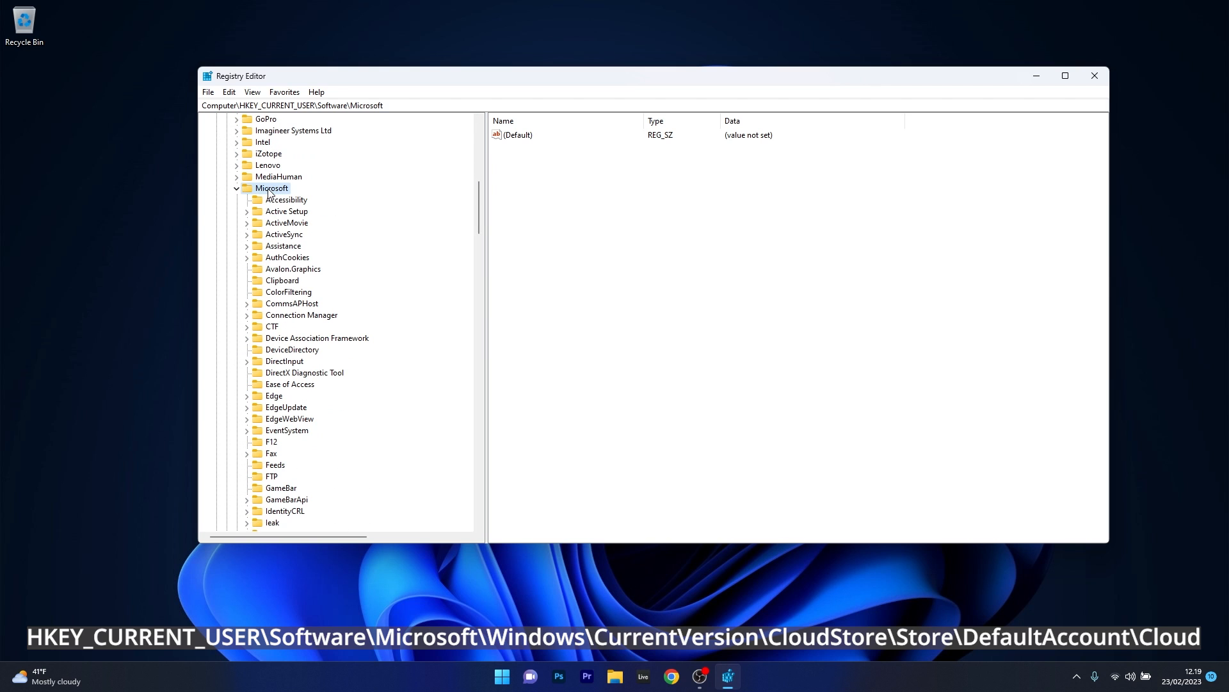
scroll("down", 3)
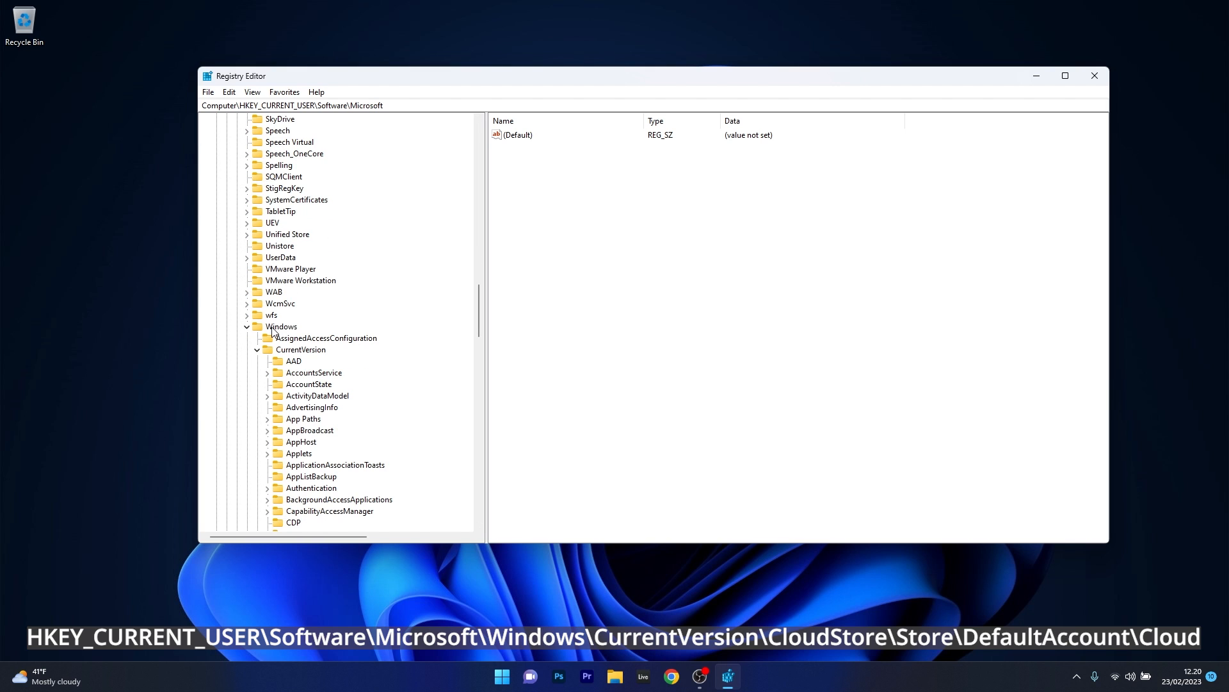
Drill through Windows > CurrentVersion > CloudStore > Store > DefaultAccount to the Cloud key
left_click(281, 327)
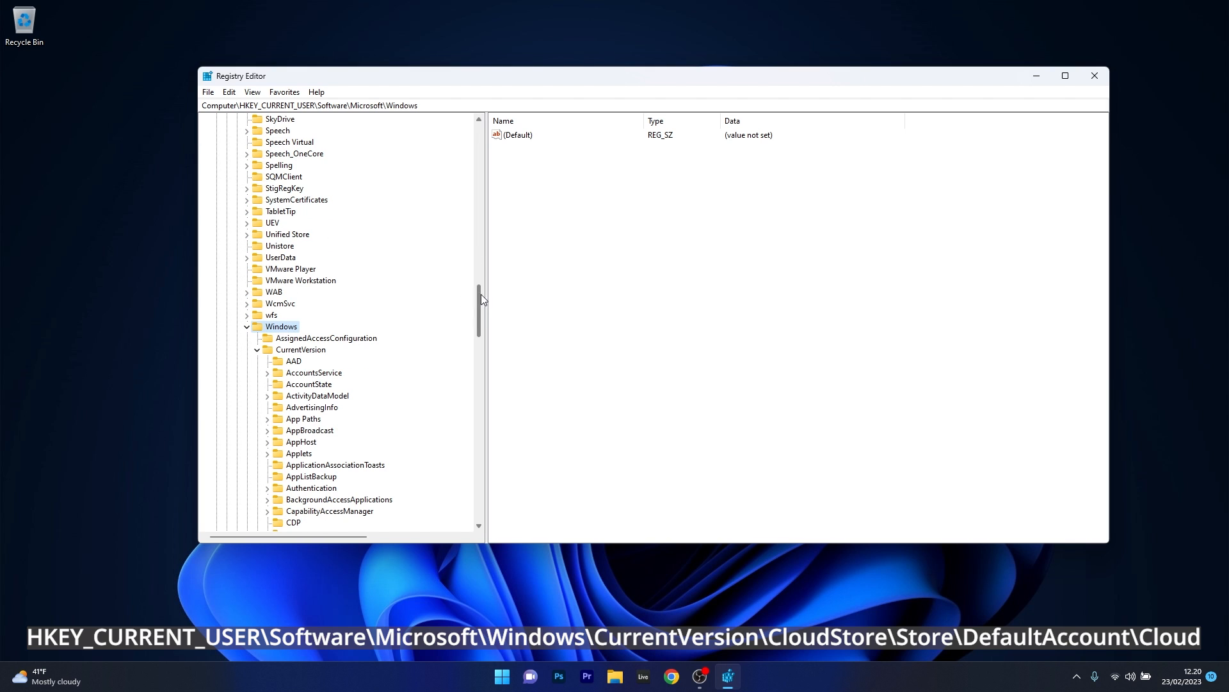
left_click(301, 349)
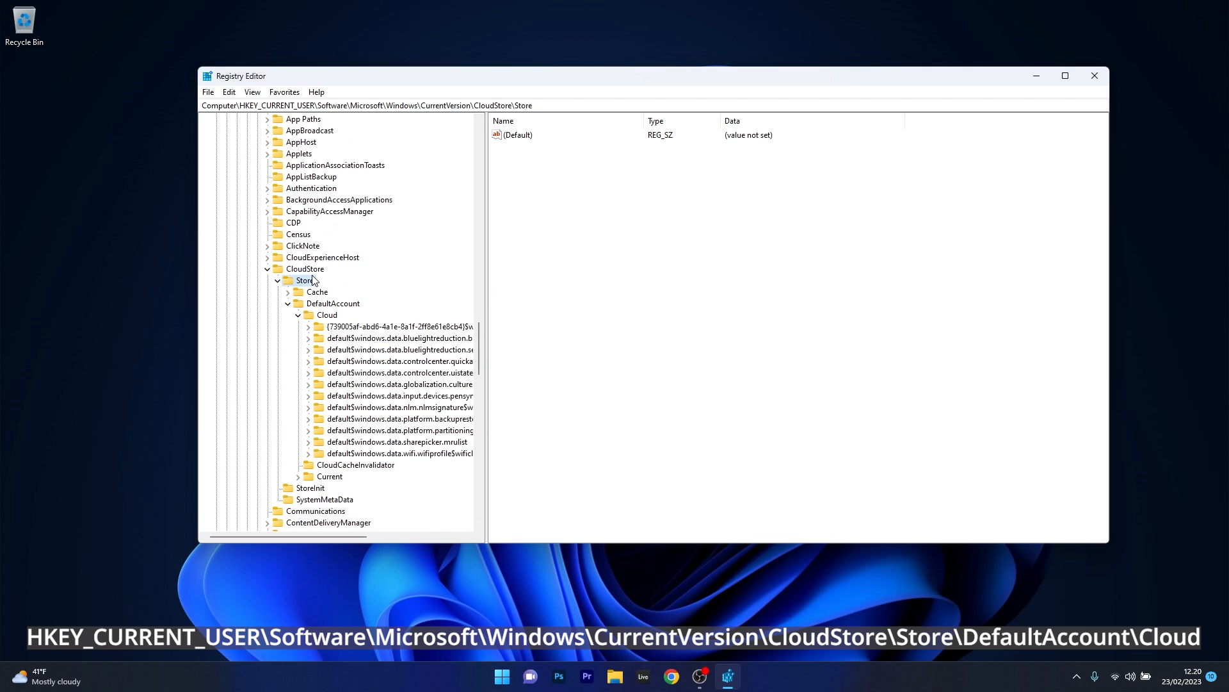
left_click(305, 268)
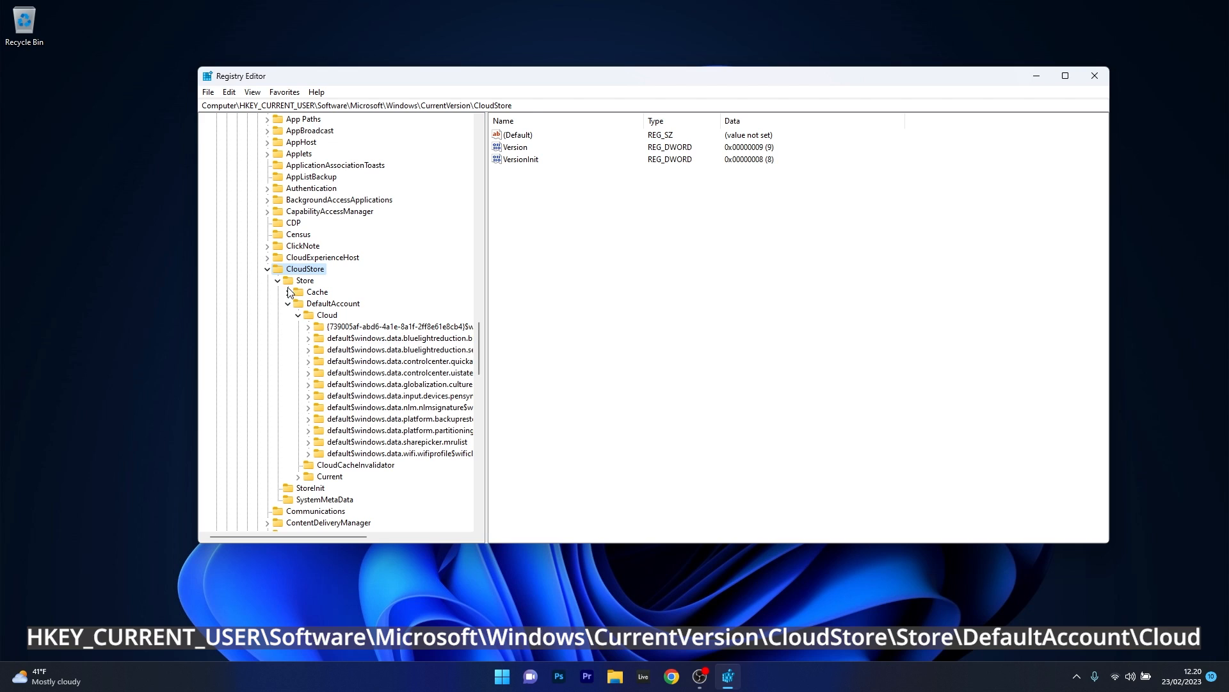
left_click(305, 280)
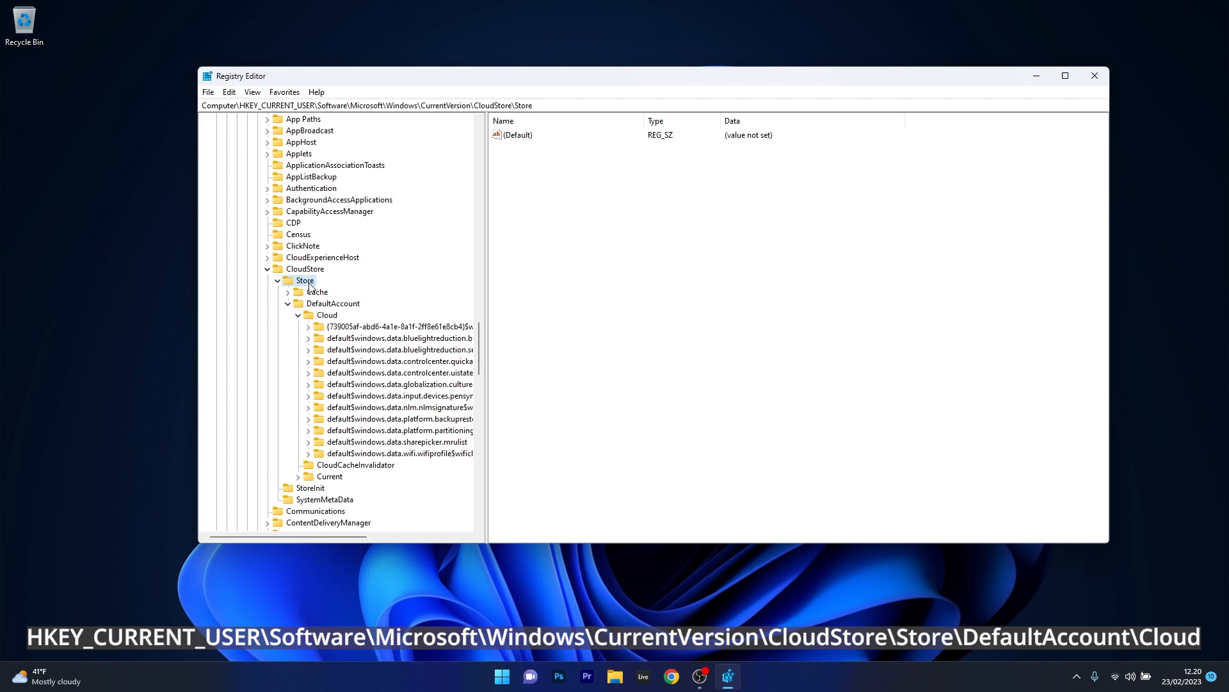
mouse_move(344, 307)
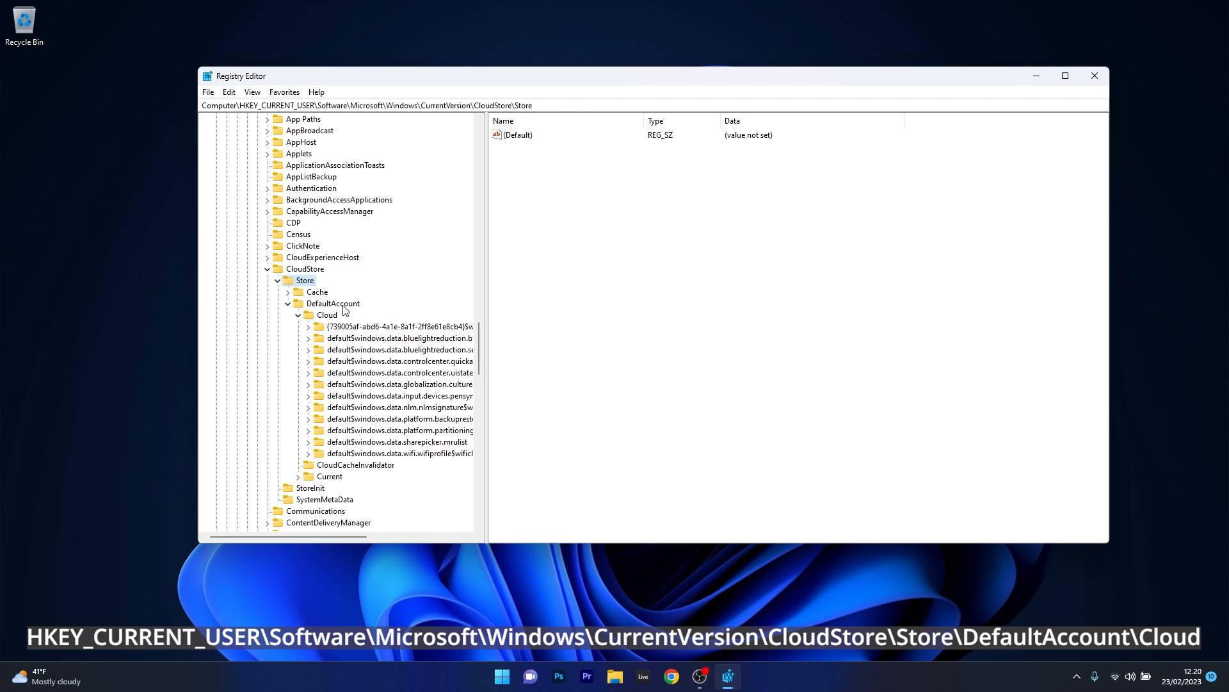
left_click(333, 302)
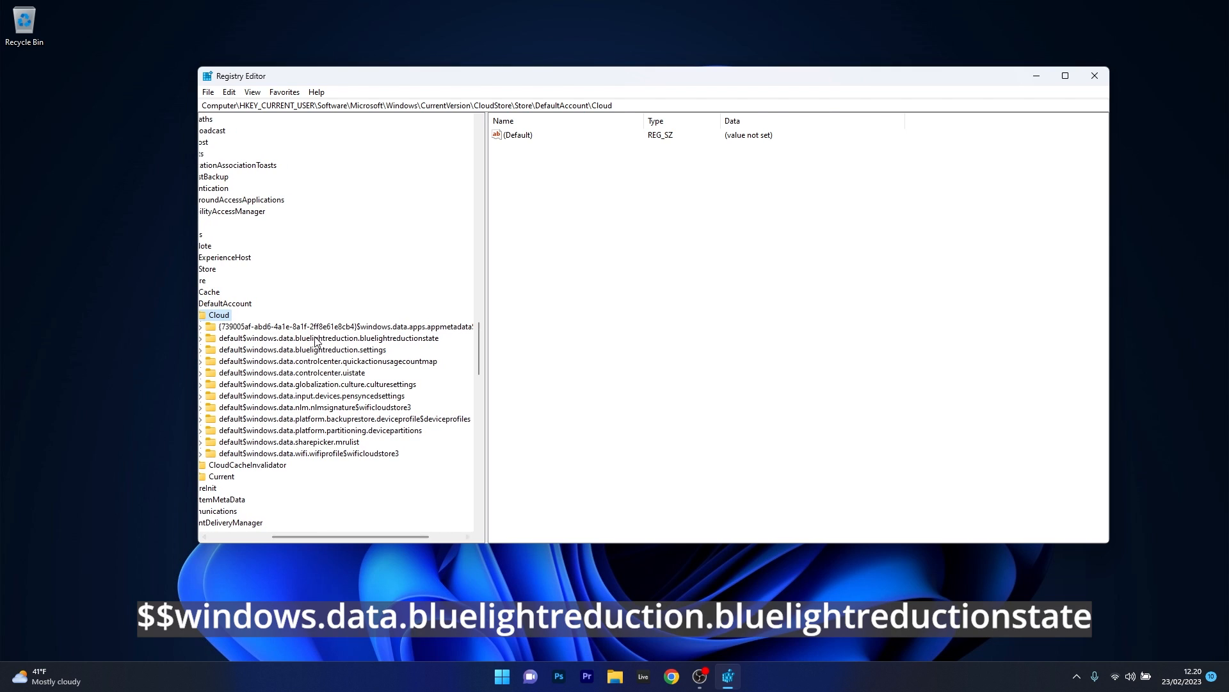
Open bluelightreductionstate, then bring up actions for the bluelightreduction.settings key
left_click(328, 337)
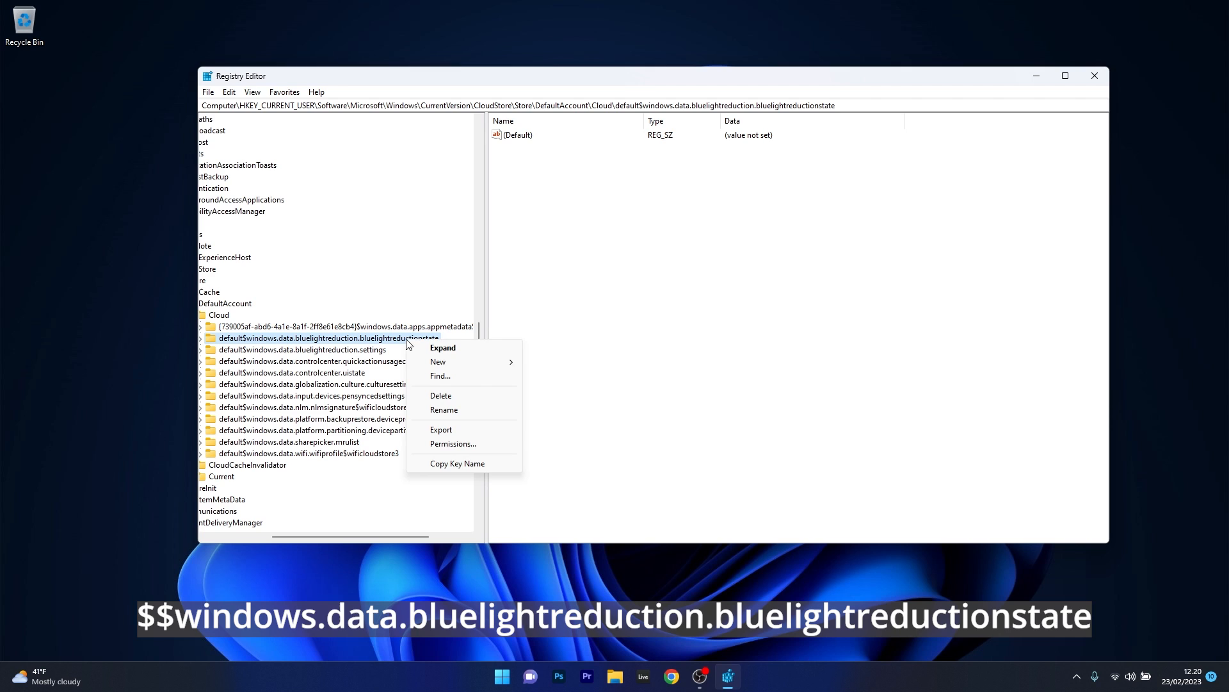
mouse_move(467, 286)
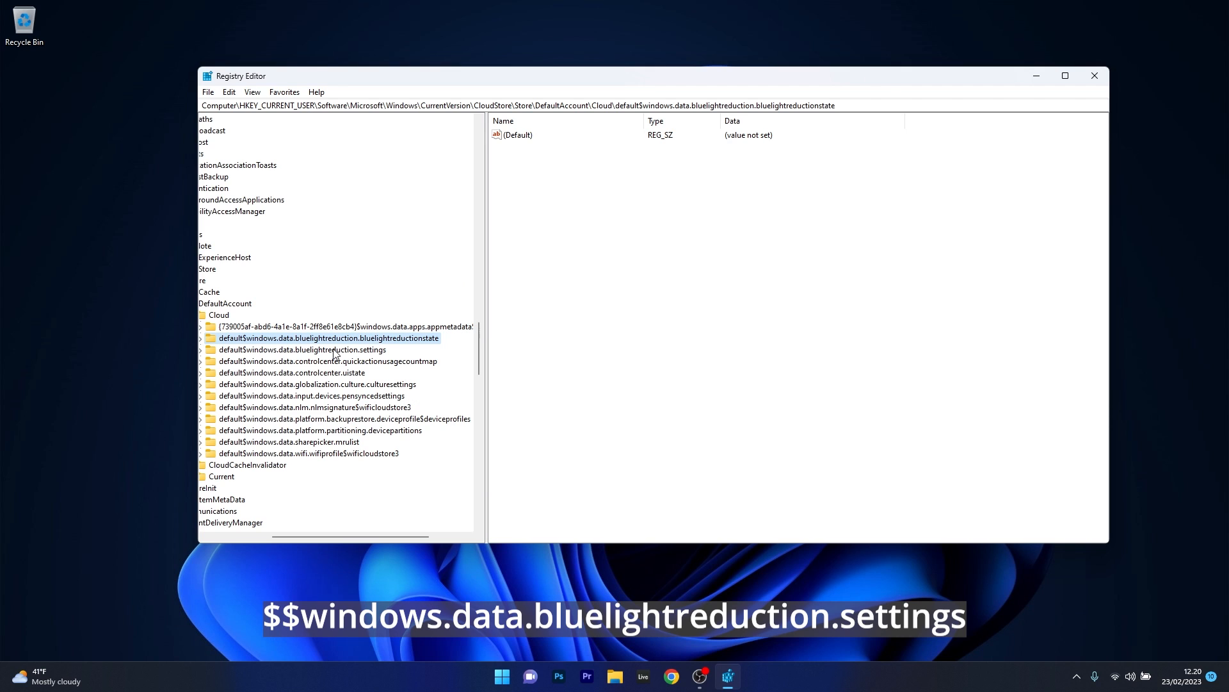
right_click(300, 349)
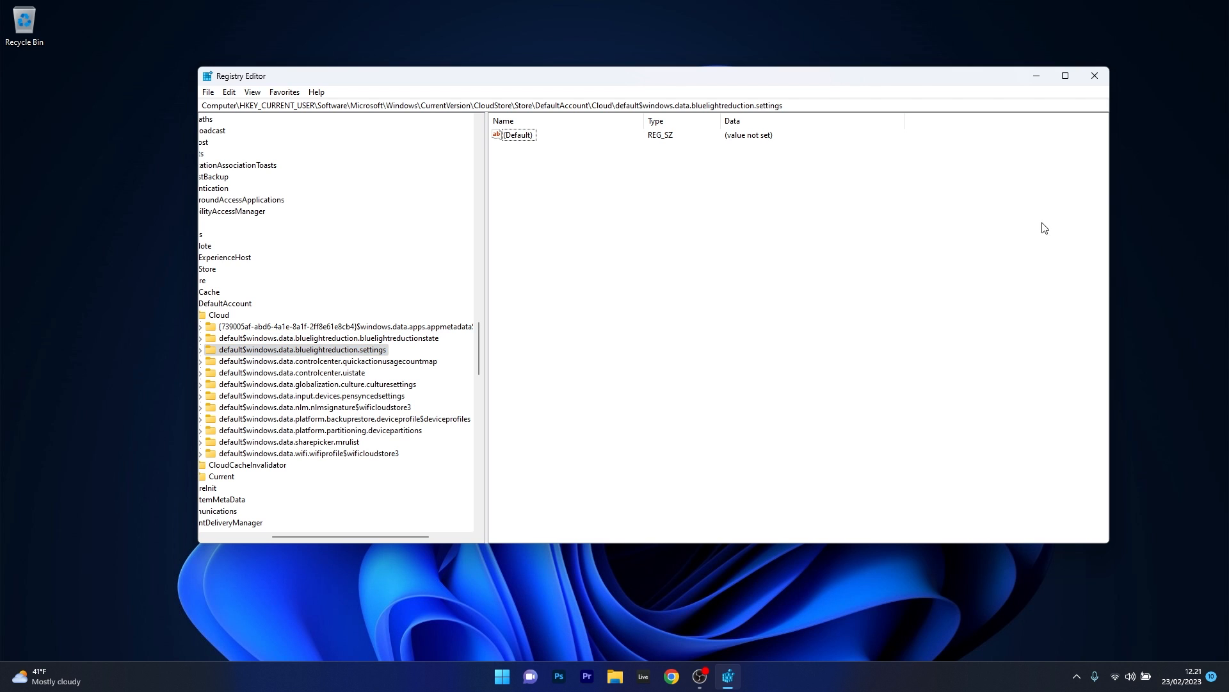
left_click(1094, 74)
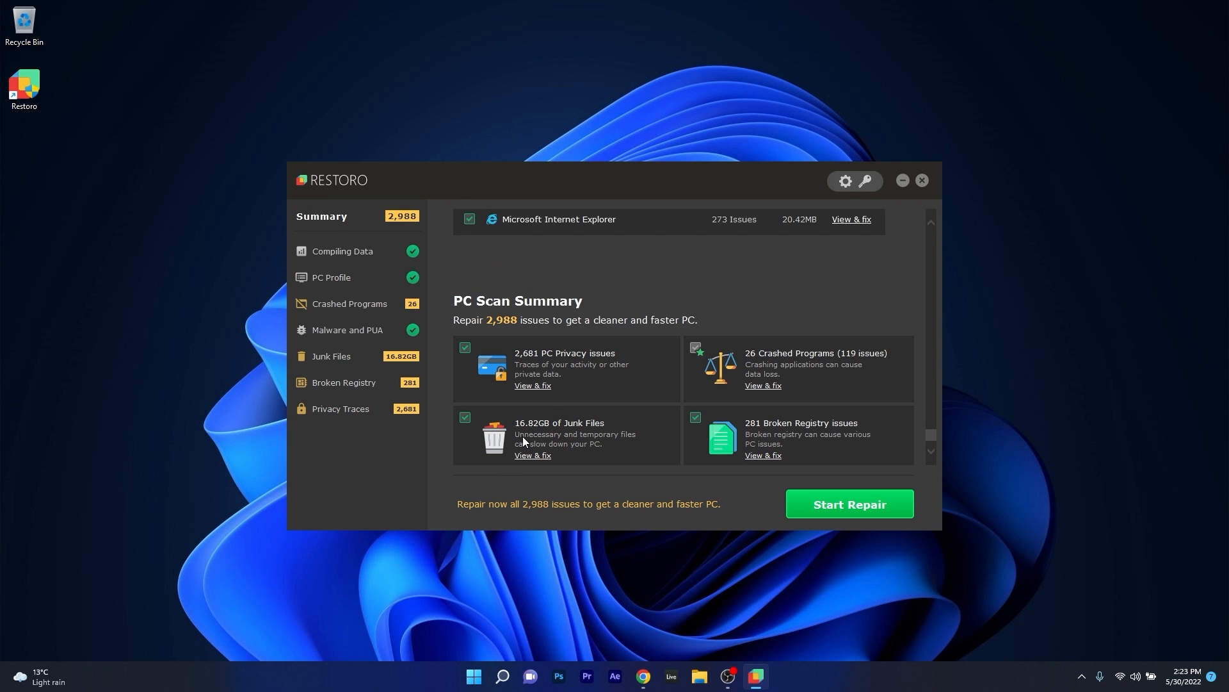
Scroll Restoro's 2,988-issue summary, then view PC Profile and Crashed Programs reports
scroll("down", 3)
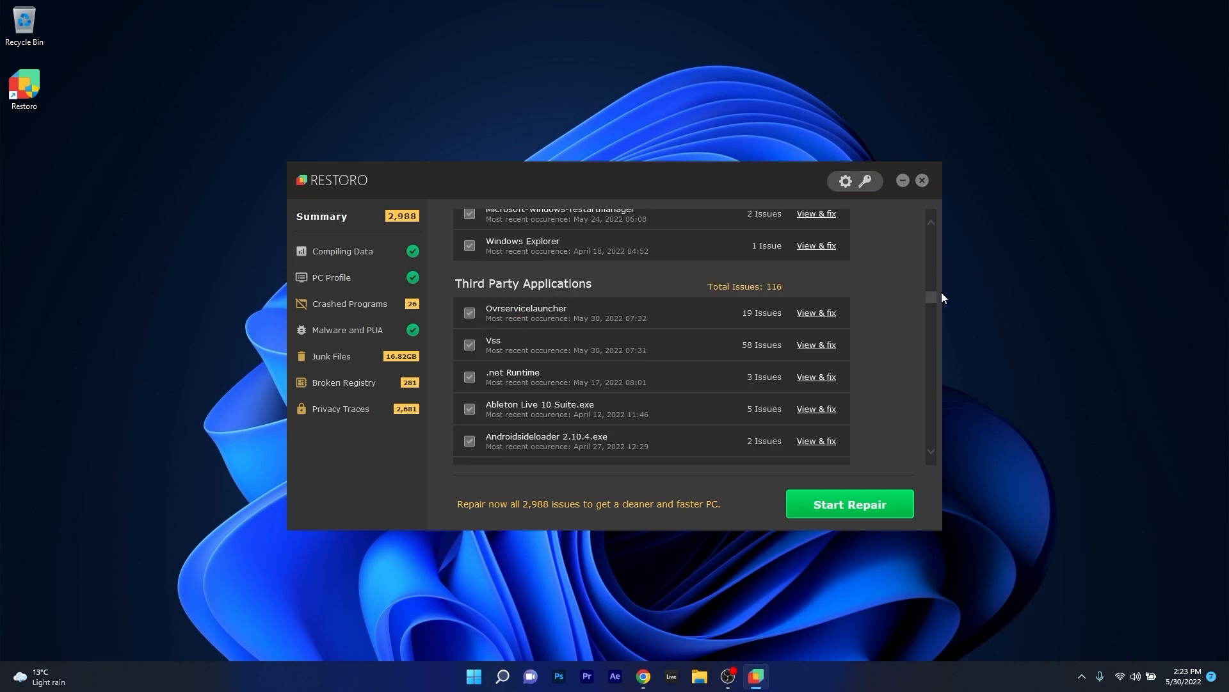
left_click(342, 251)
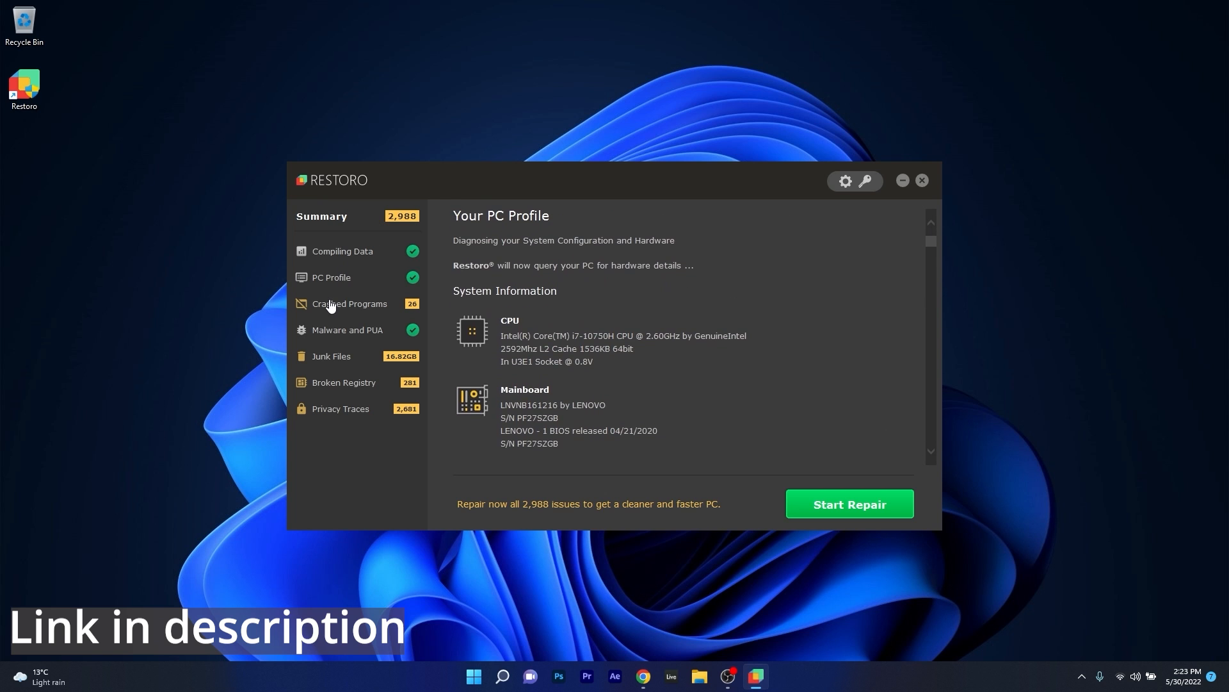
left_click(923, 180)
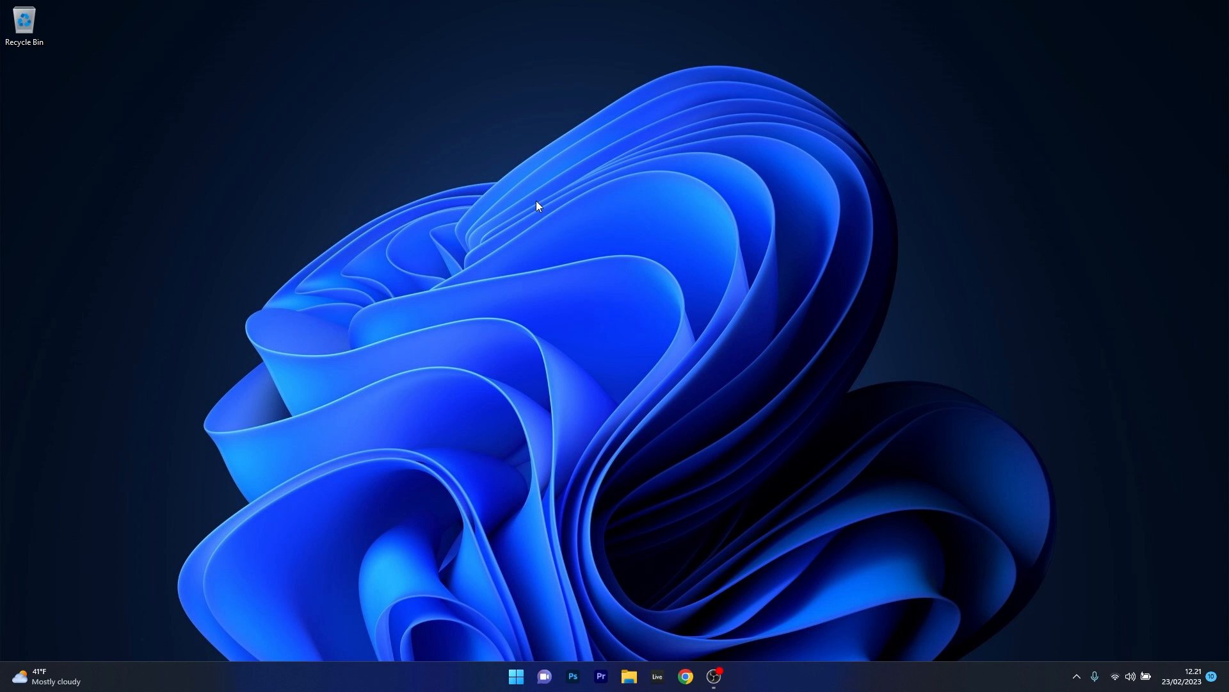